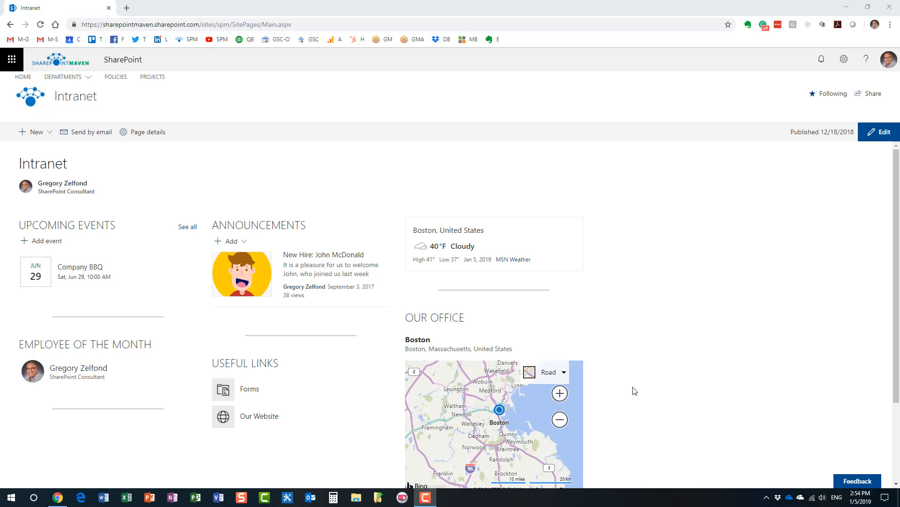
{"action": "mouse_move", "coordinate": [398, 207]}
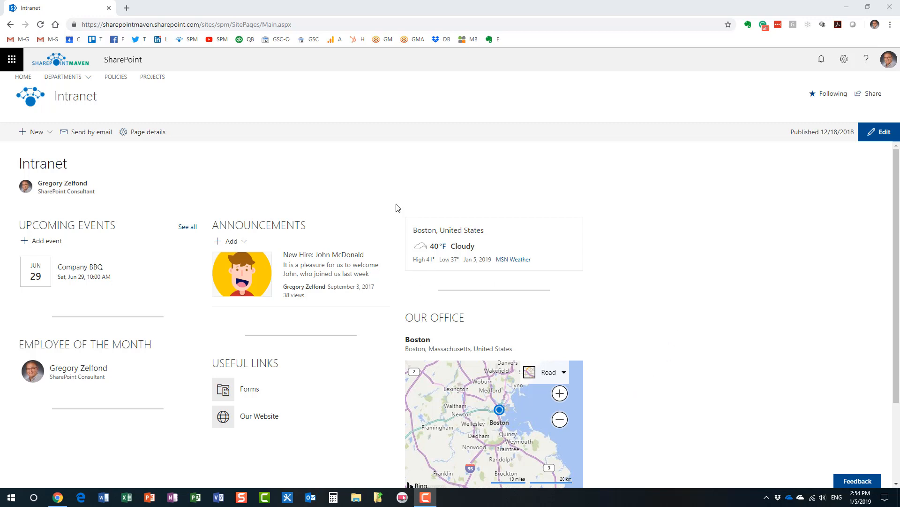
{"action": "mouse_move", "coordinate": [11, 59]}
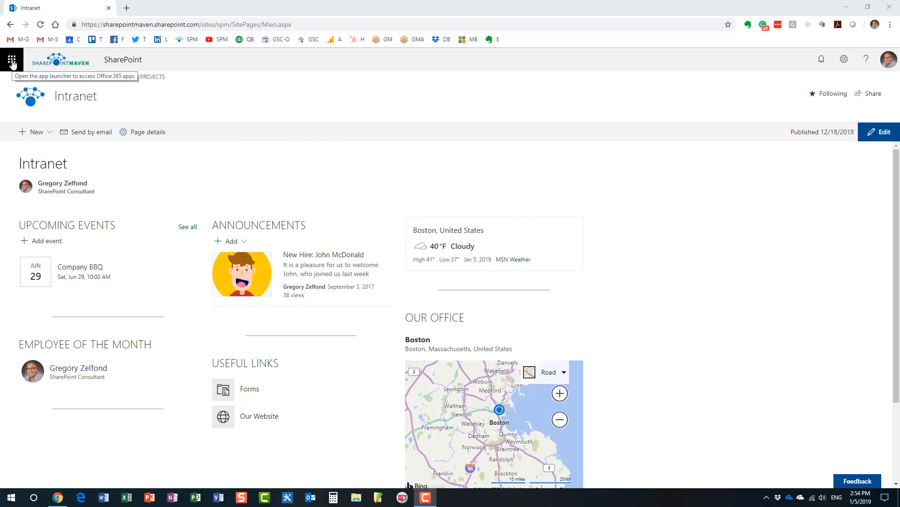
Step: Browse the Office 365 app launcher's All apps list, then bring up the My accounts panel
{"action": "left_click", "coordinate": [11, 59]}
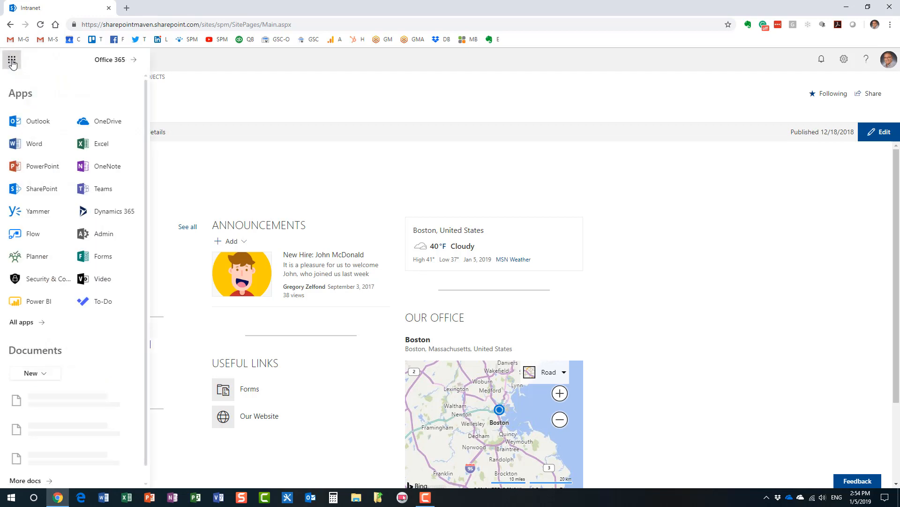
{"action": "mouse_move", "coordinate": [37, 319]}
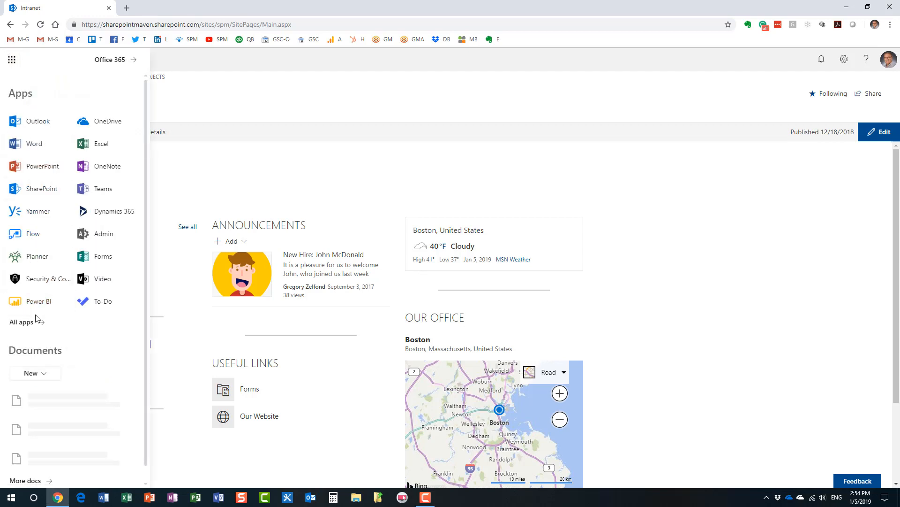
{"action": "mouse_move", "coordinate": [49, 328]}
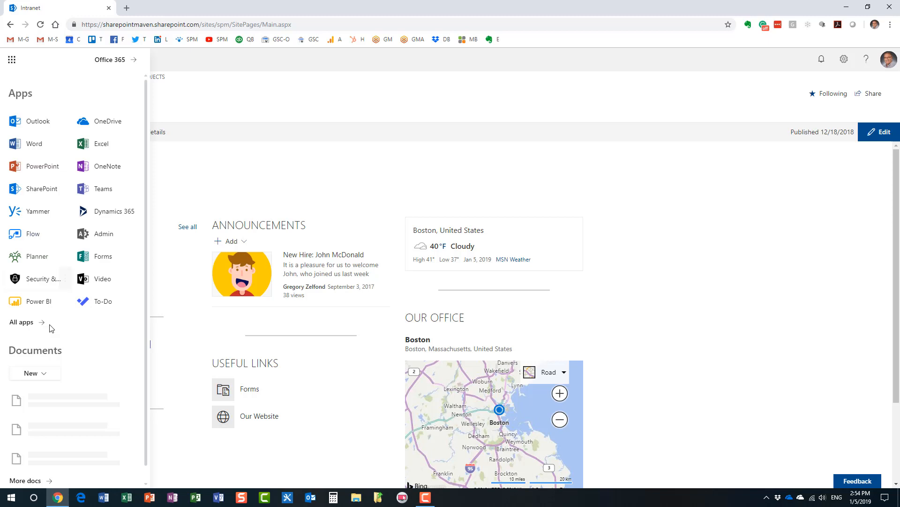
{"action": "left_click", "coordinate": [22, 322]}
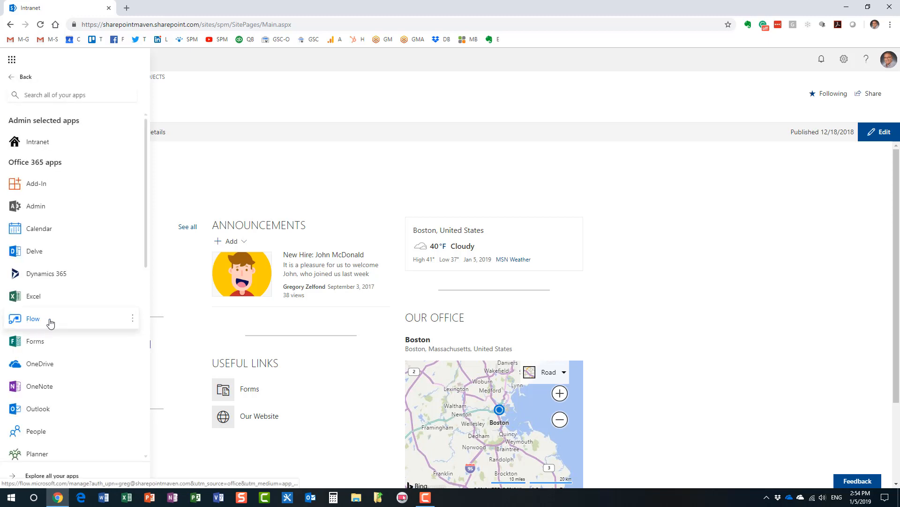
{"action": "mouse_move", "coordinate": [51, 251]}
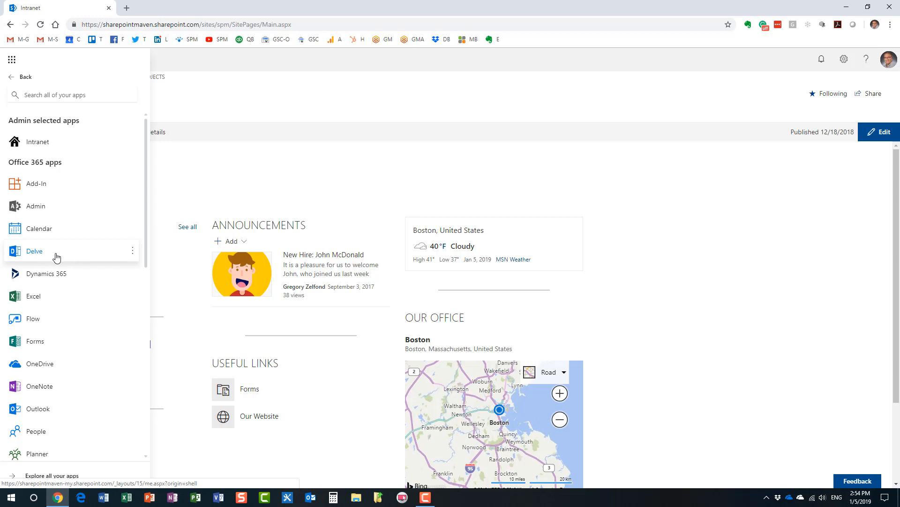
{"action": "mouse_move", "coordinate": [344, 177]}
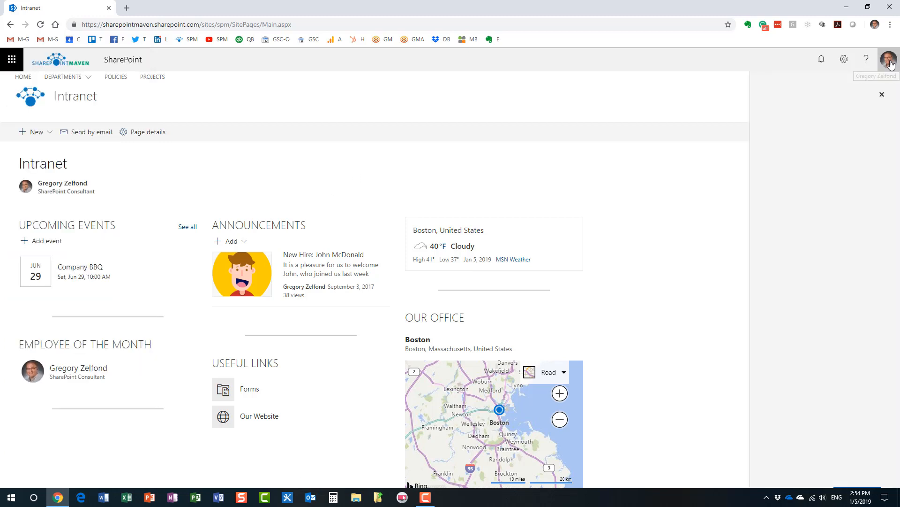
{"action": "left_click", "coordinate": [889, 59]}
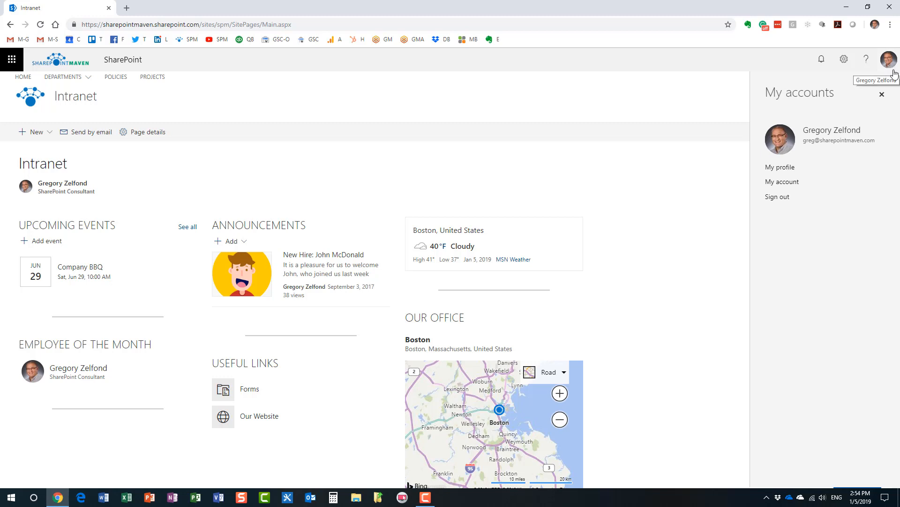
{"action": "mouse_move", "coordinate": [780, 167]}
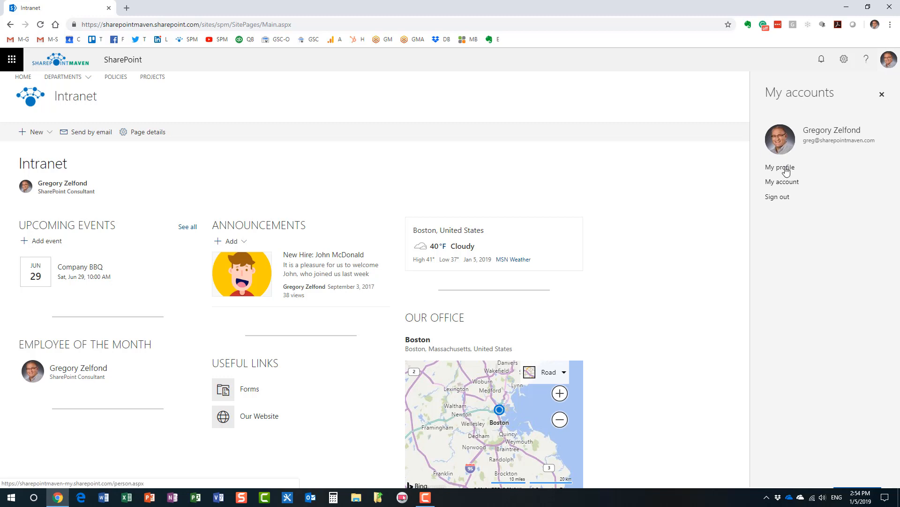
{"action": "mouse_move", "coordinate": [735, 168]}
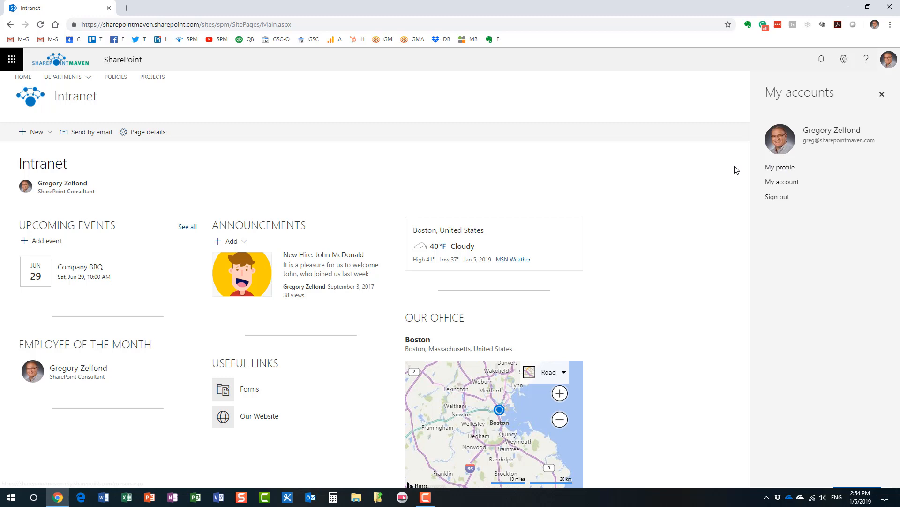
{"action": "mouse_move", "coordinate": [780, 167]}
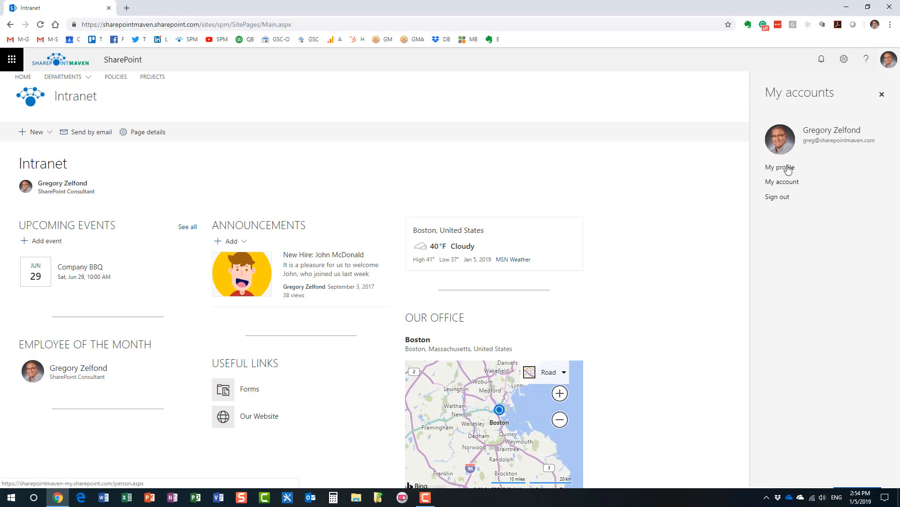
Step: Go to your own Delve profile from My profile in the My accounts panel
{"action": "left_click", "coordinate": [779, 167]}
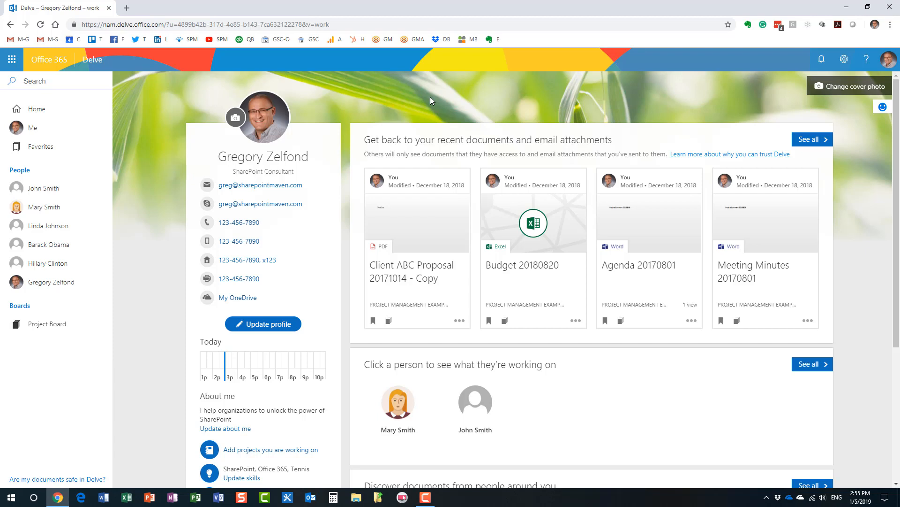
{"action": "mouse_move", "coordinate": [46, 84]}
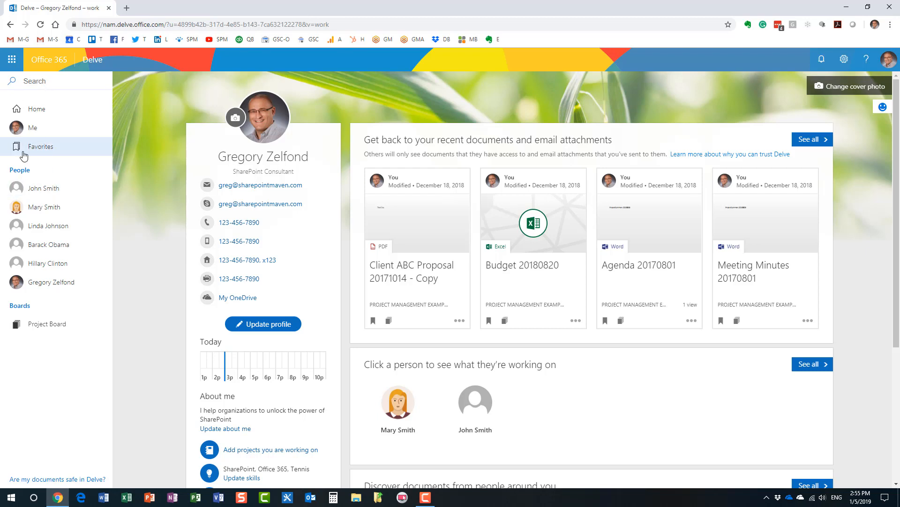
{"action": "mouse_move", "coordinate": [90, 175]}
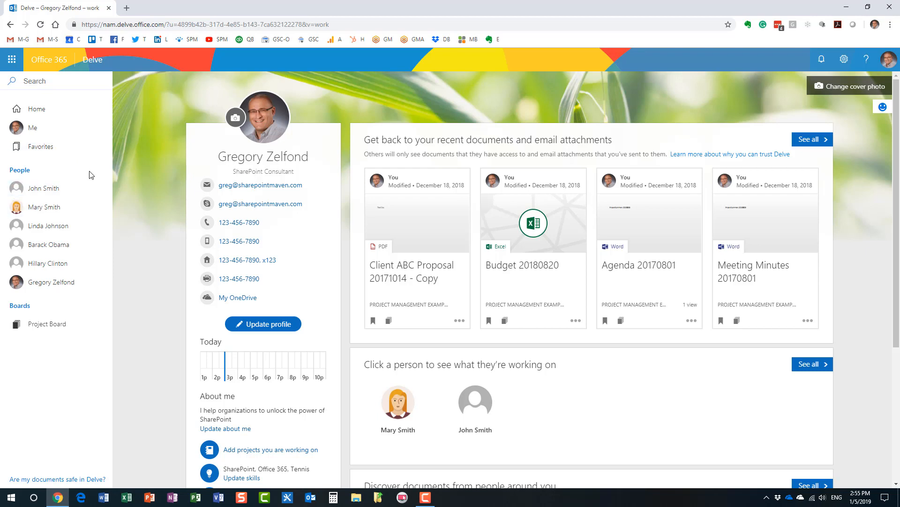
{"action": "mouse_move", "coordinate": [54, 157]}
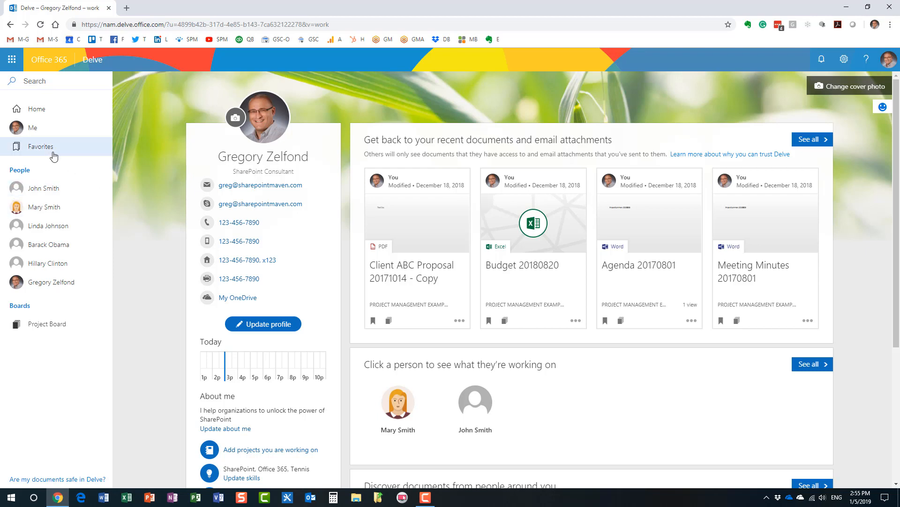
{"action": "mouse_move", "coordinate": [111, 347]}
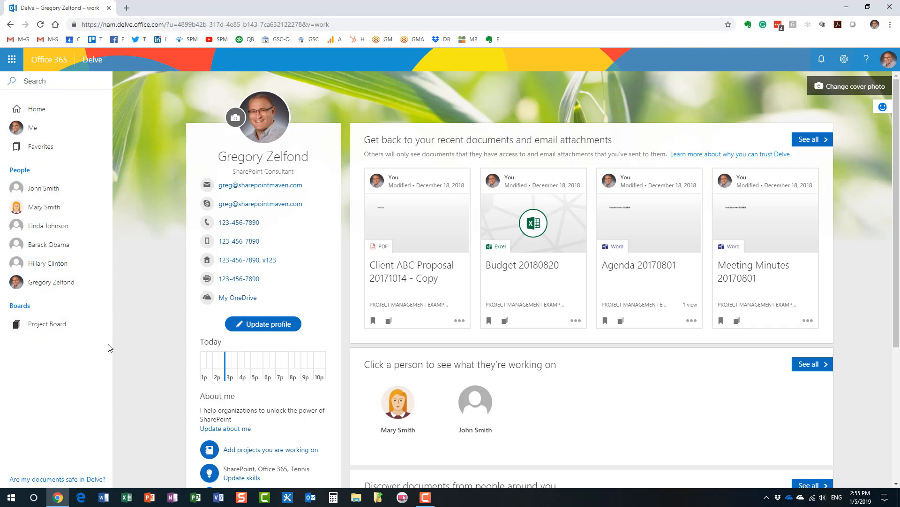
{"action": "left_click", "coordinate": [57, 81]}
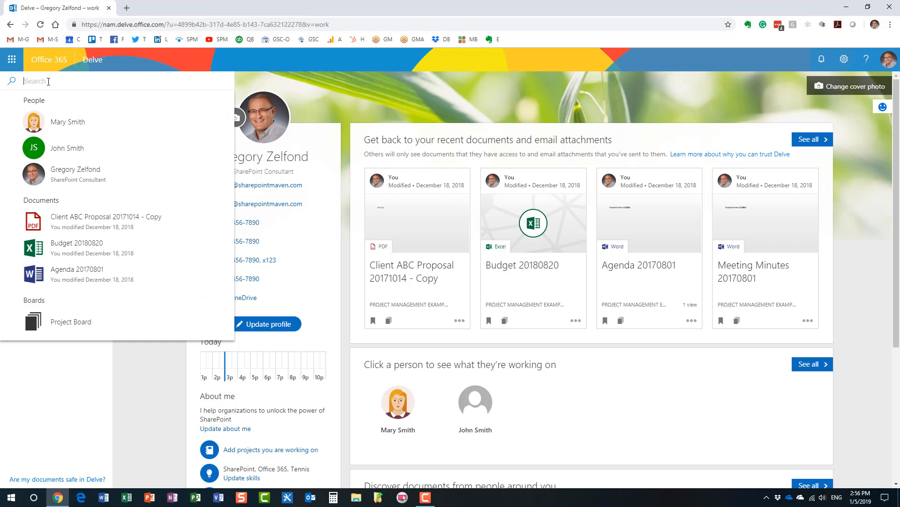
{"action": "type", "text": "mary"}
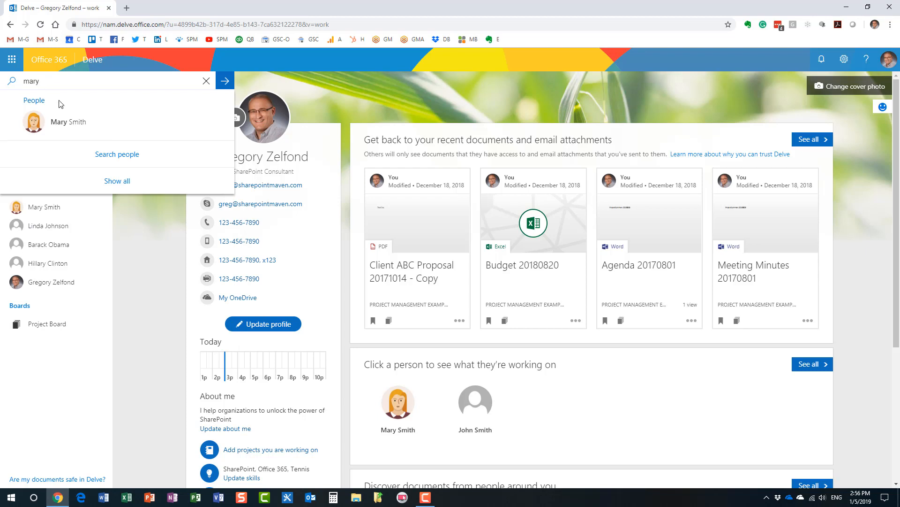
{"action": "left_click", "coordinate": [68, 121]}
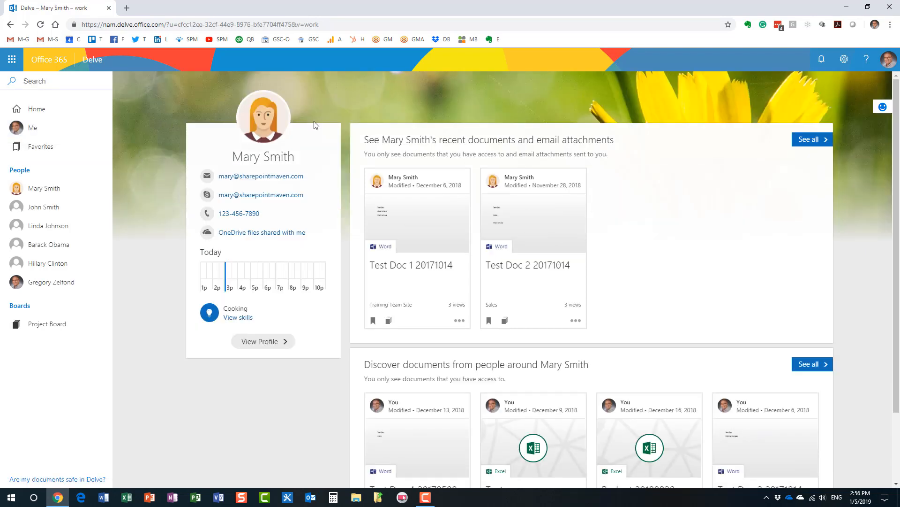
{"action": "mouse_move", "coordinate": [310, 172]}
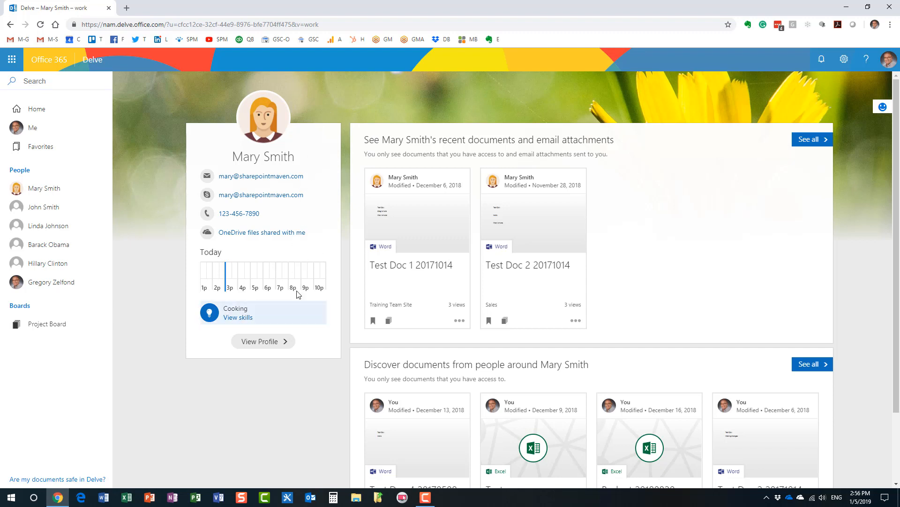
{"action": "mouse_move", "coordinate": [283, 321]}
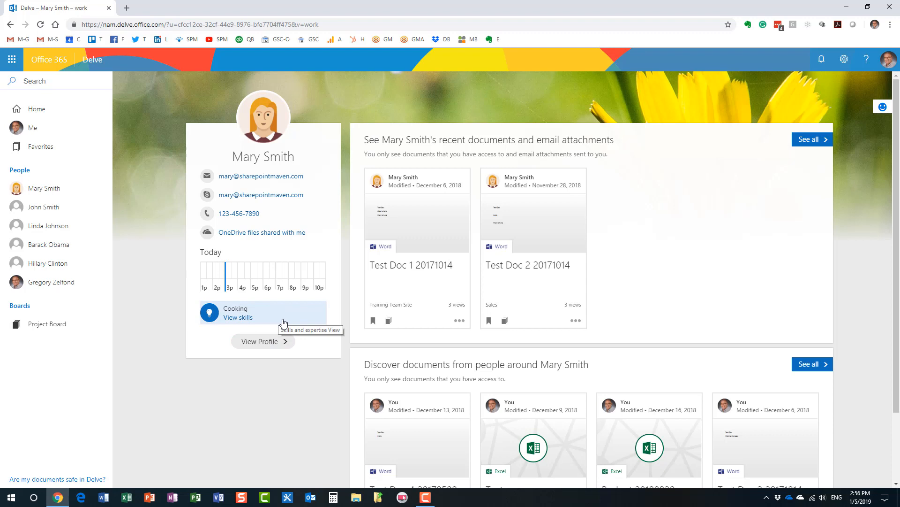
{"action": "mouse_move", "coordinate": [303, 355]}
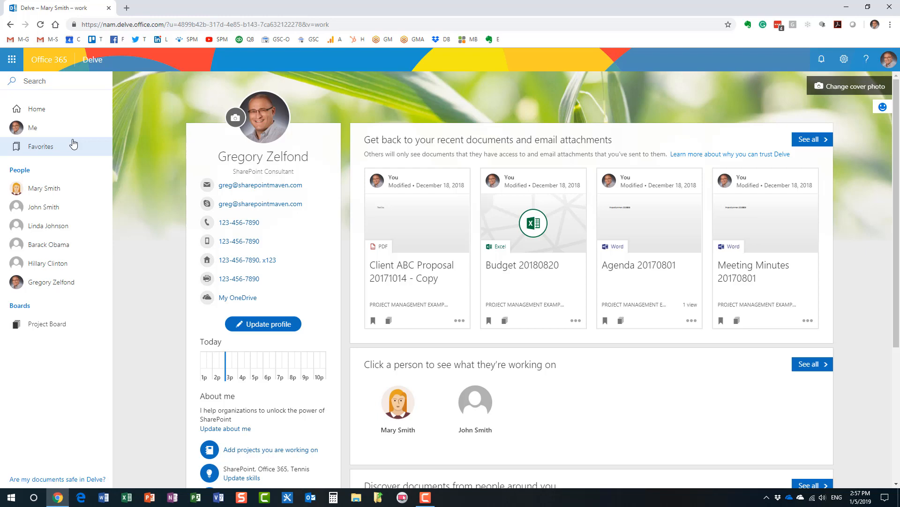
{"action": "mouse_move", "coordinate": [306, 240]}
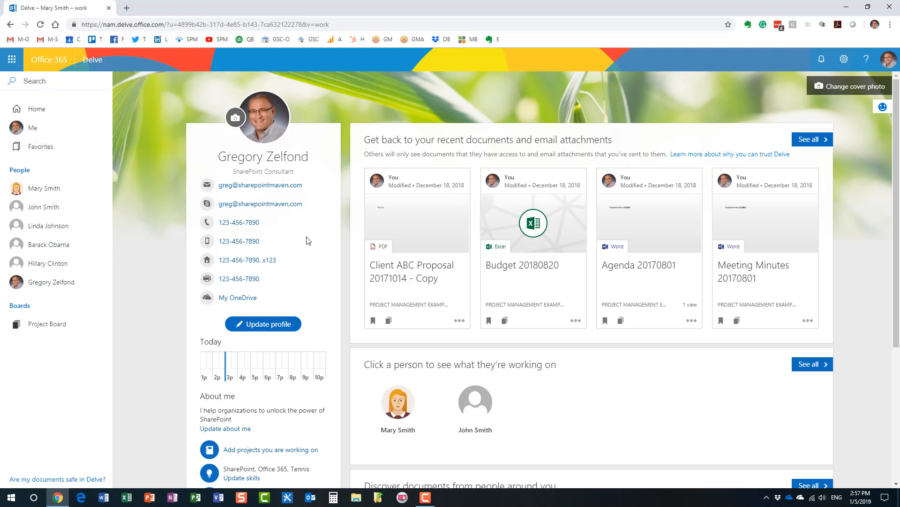
{"action": "mouse_move", "coordinate": [263, 323]}
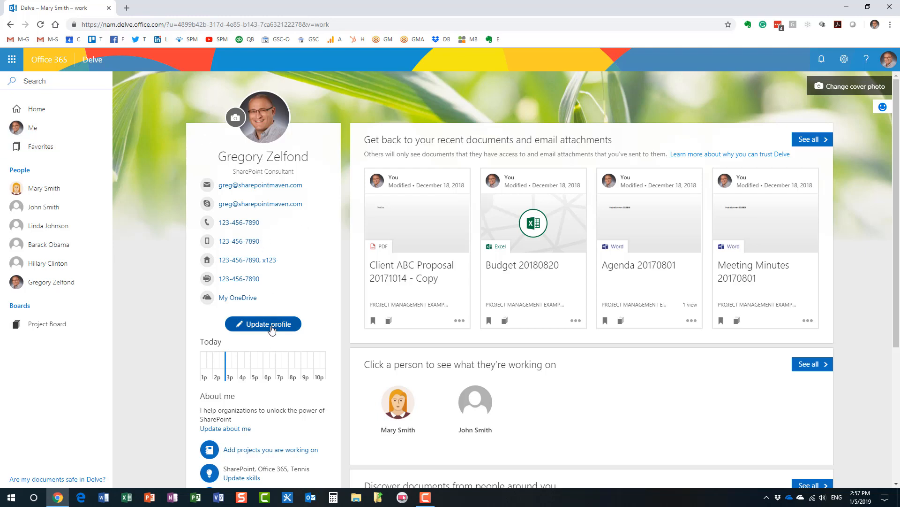
{"action": "left_click", "coordinate": [263, 323]}
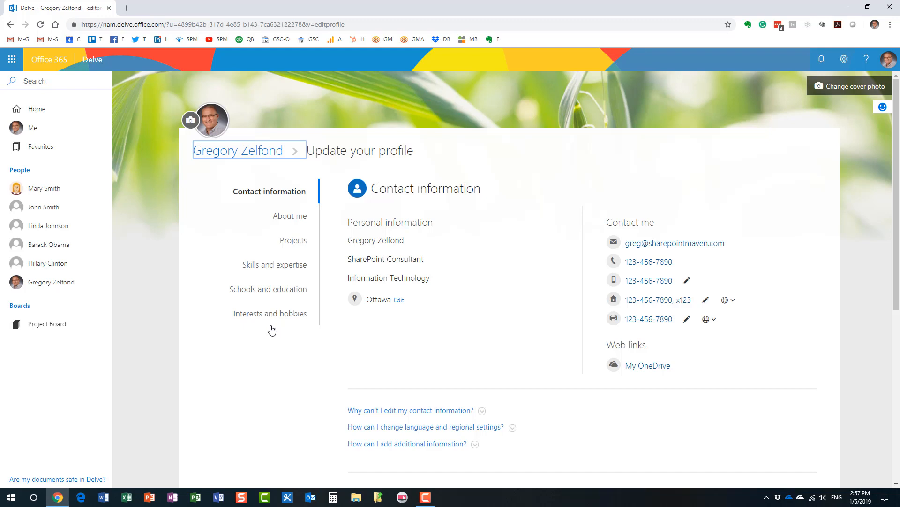
{"action": "mouse_move", "coordinate": [506, 287]}
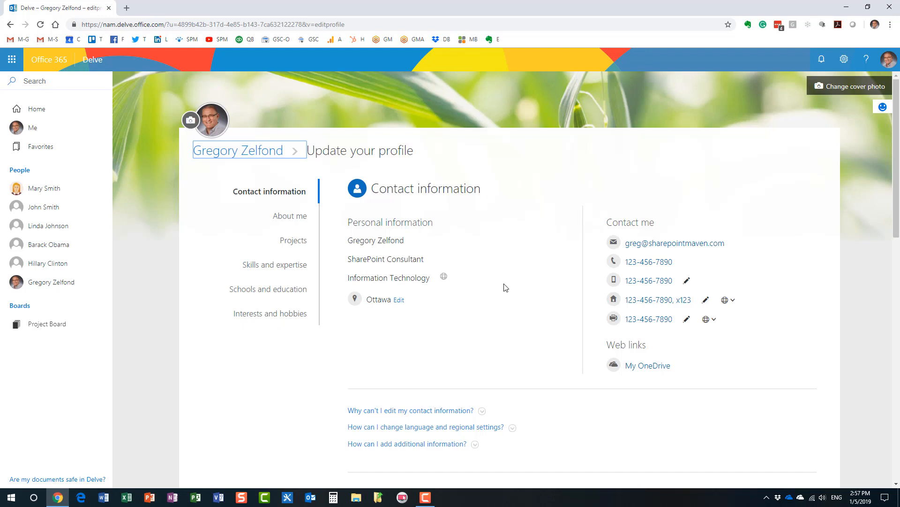
{"action": "mouse_move", "coordinate": [473, 236]}
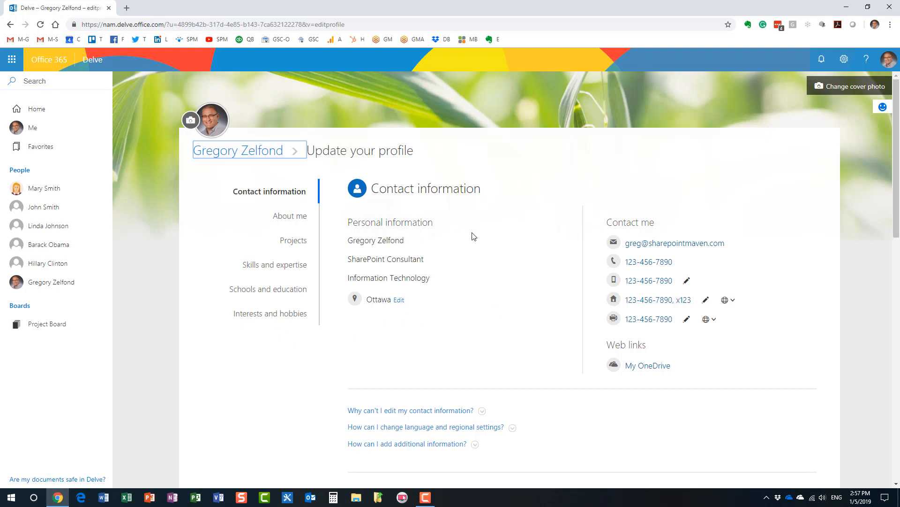
{"action": "mouse_move", "coordinate": [648, 269]}
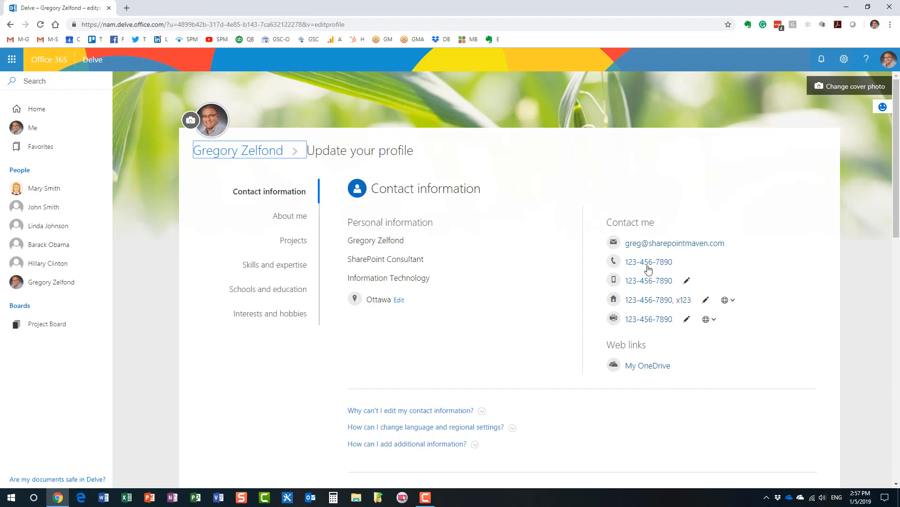
{"action": "mouse_move", "coordinate": [687, 353]}
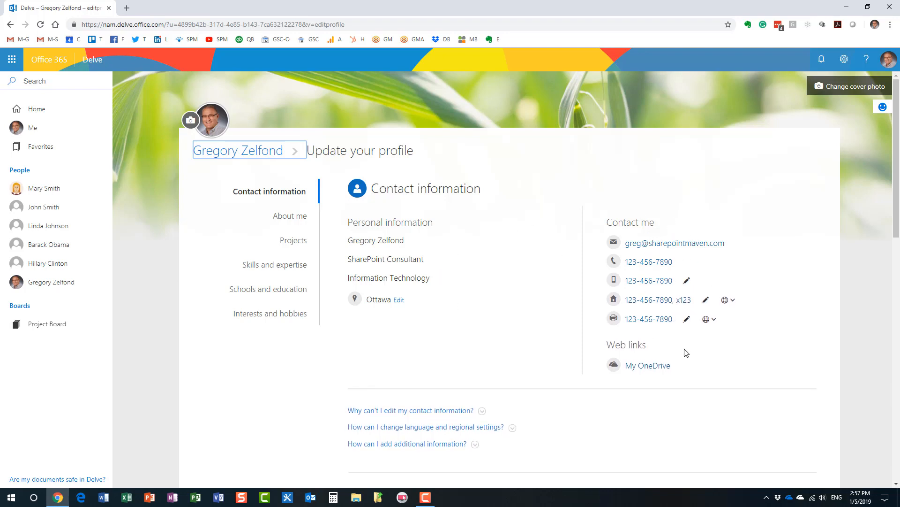
{"action": "mouse_move", "coordinate": [290, 216]}
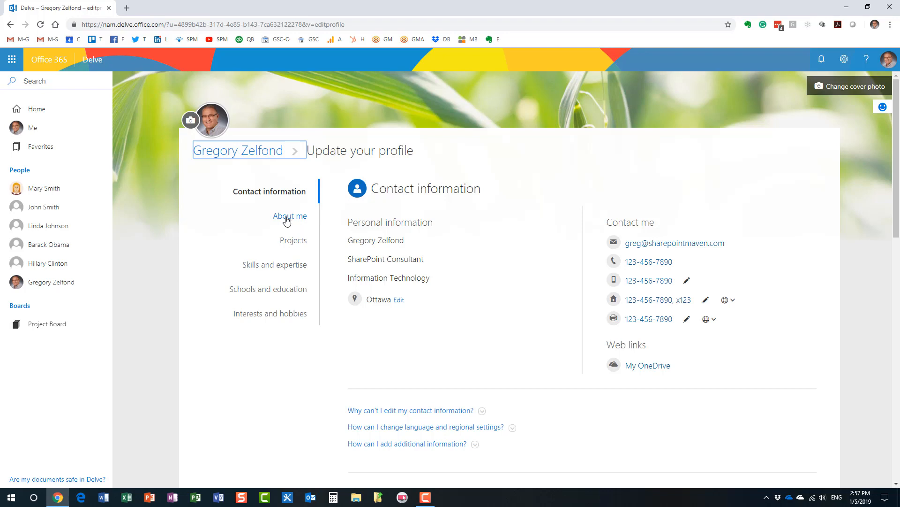
{"action": "mouse_move", "coordinate": [268, 314]}
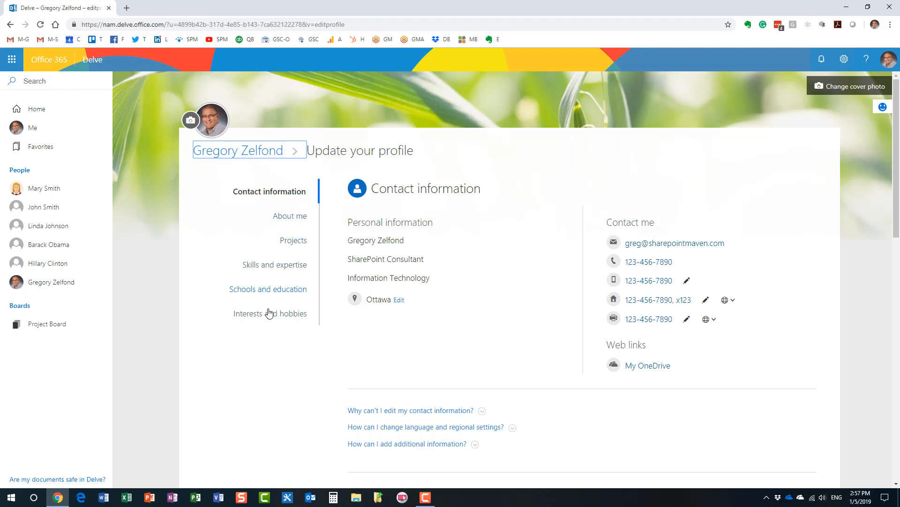
{"action": "mouse_move", "coordinate": [330, 238]}
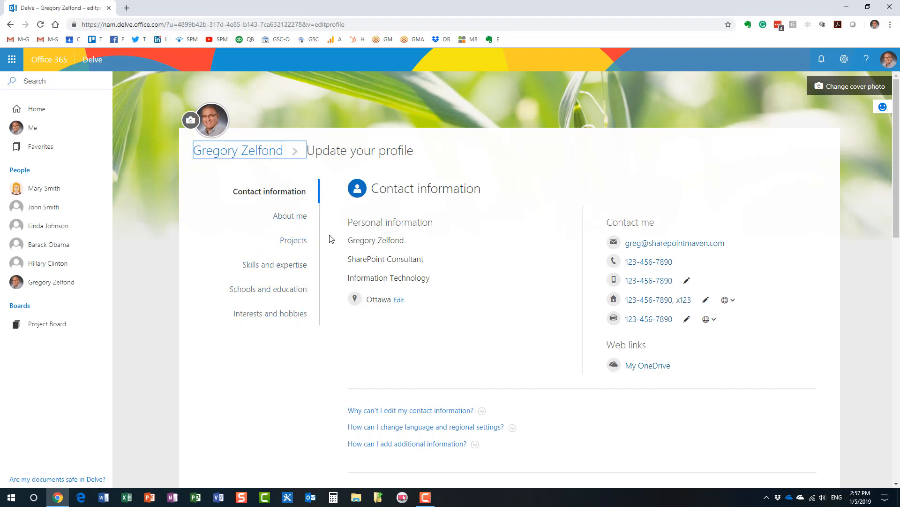
{"action": "mouse_move", "coordinate": [293, 240]}
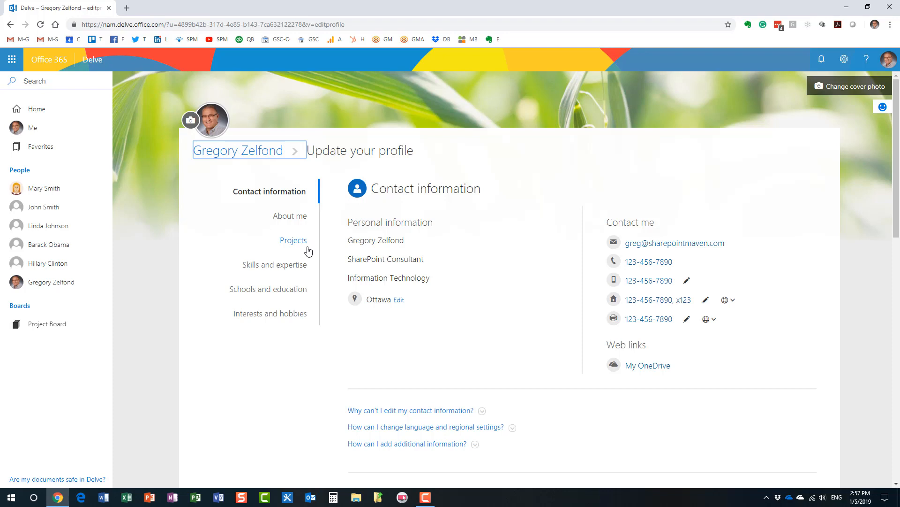
{"action": "mouse_move", "coordinate": [298, 237]}
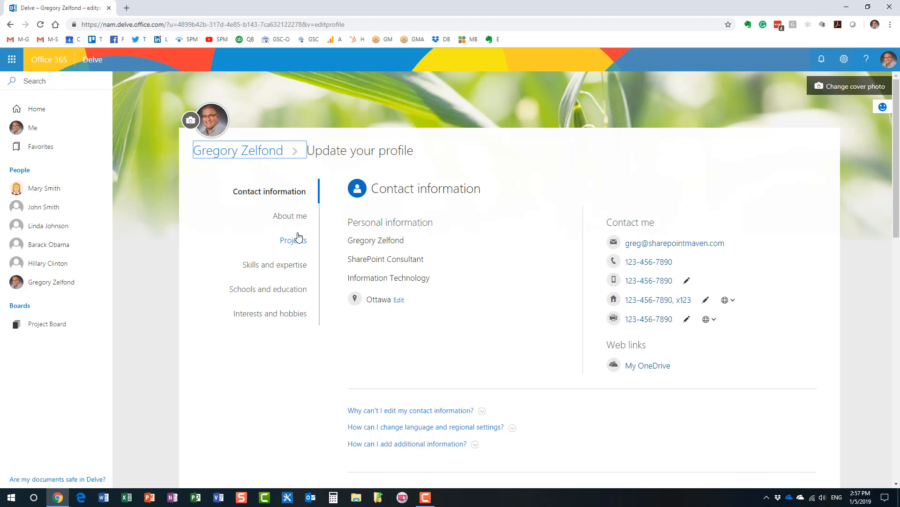
{"action": "mouse_move", "coordinate": [297, 243]}
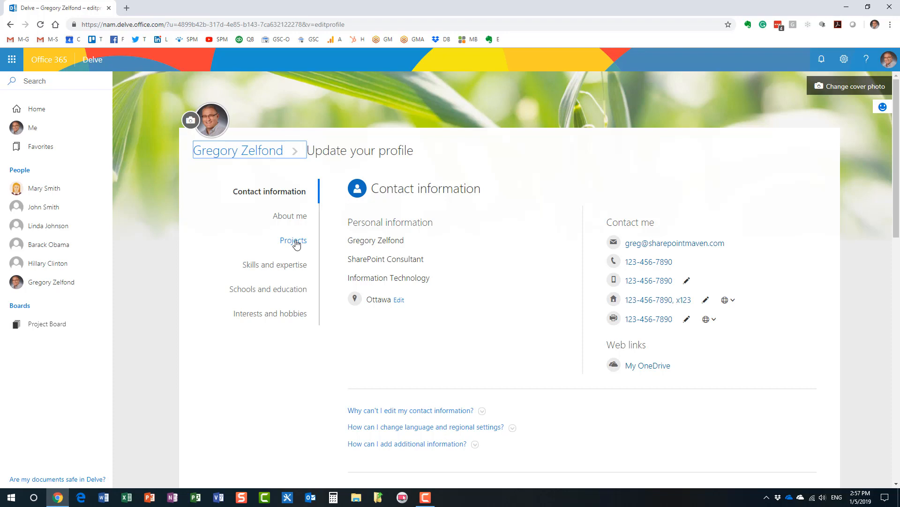
{"action": "mouse_move", "coordinate": [287, 325]}
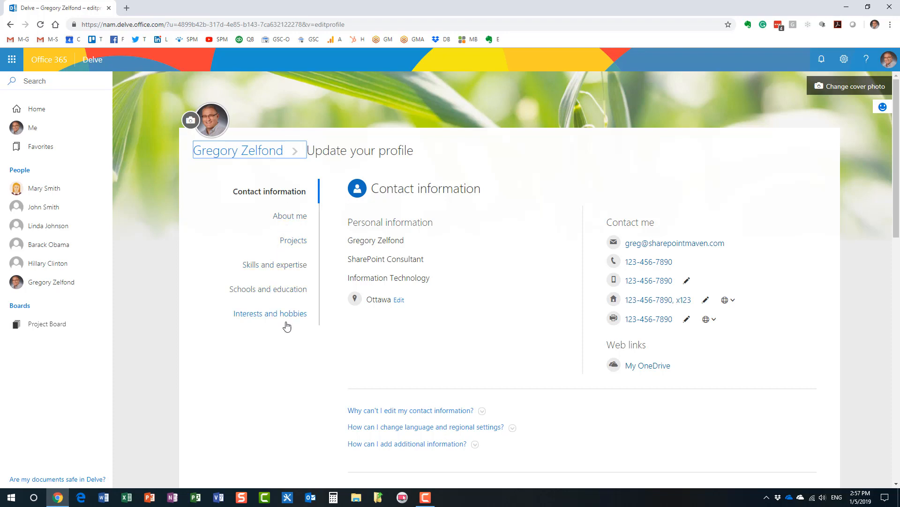
{"action": "mouse_move", "coordinate": [297, 323]}
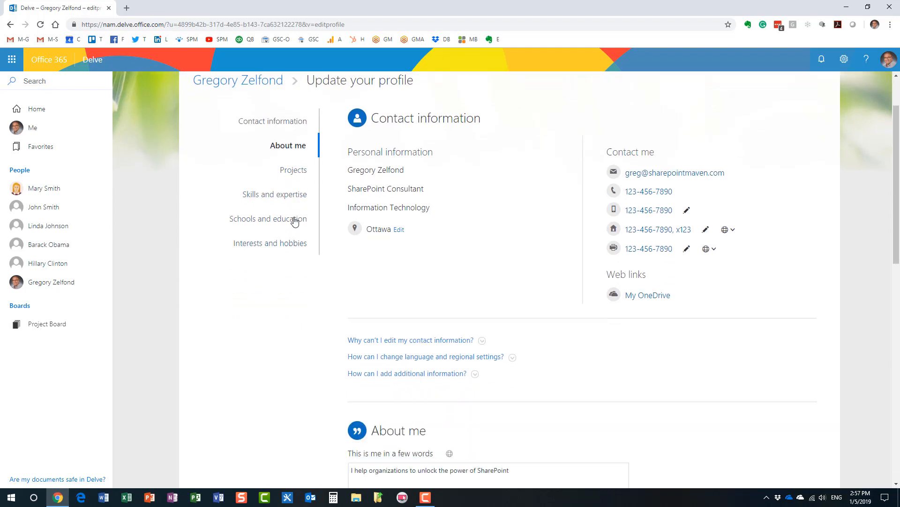
{"action": "scroll", "scroll_direction": "down", "scroll_amount": 3}
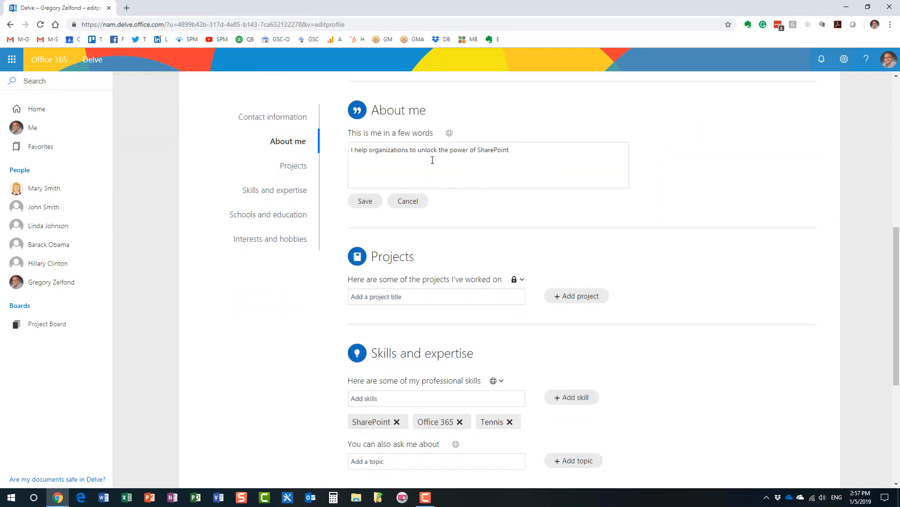
{"action": "mouse_move", "coordinate": [270, 238]}
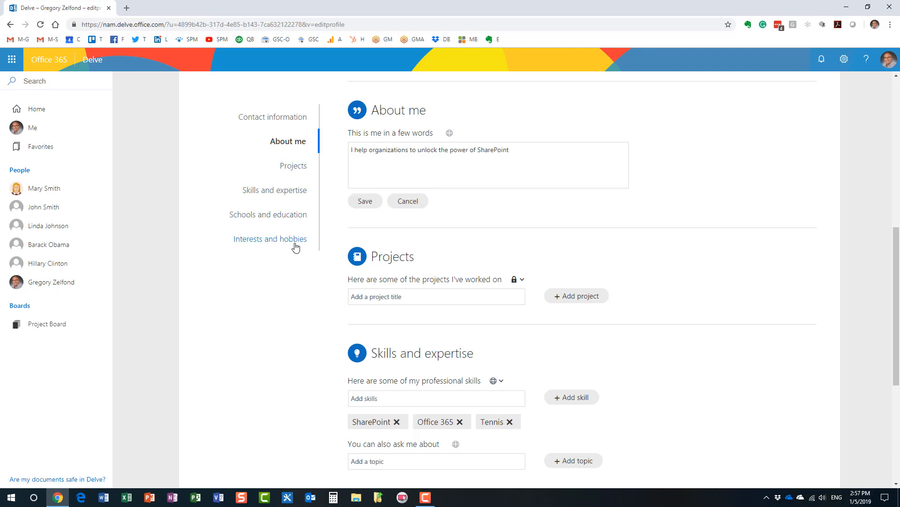
{"action": "mouse_move", "coordinate": [301, 235]}
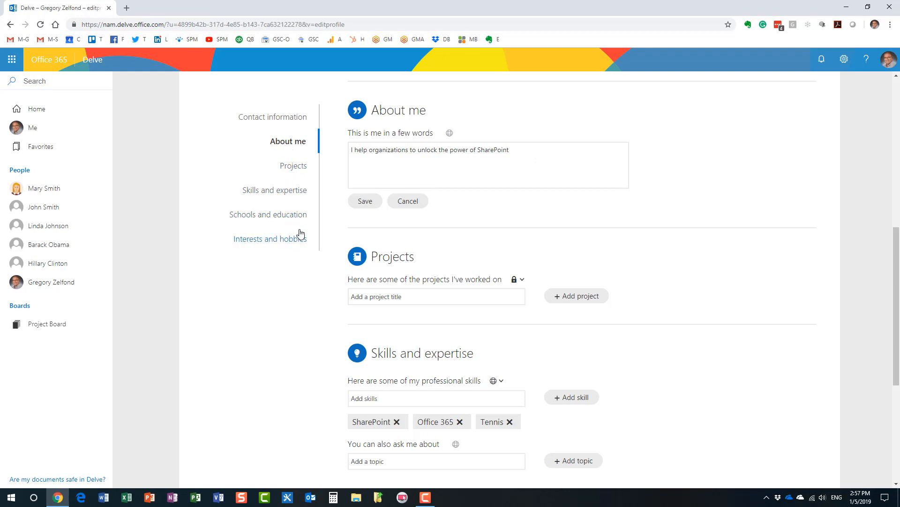
{"action": "mouse_move", "coordinate": [489, 165]}
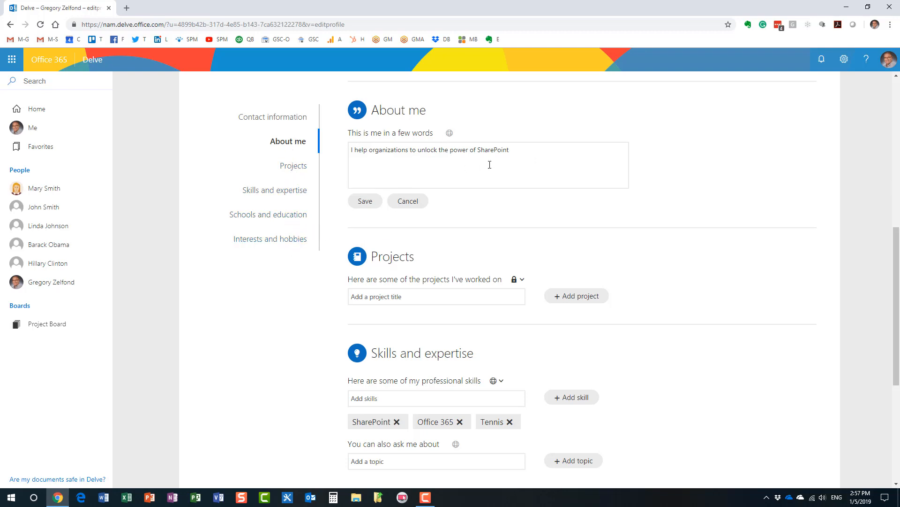
{"action": "mouse_move", "coordinate": [410, 297]}
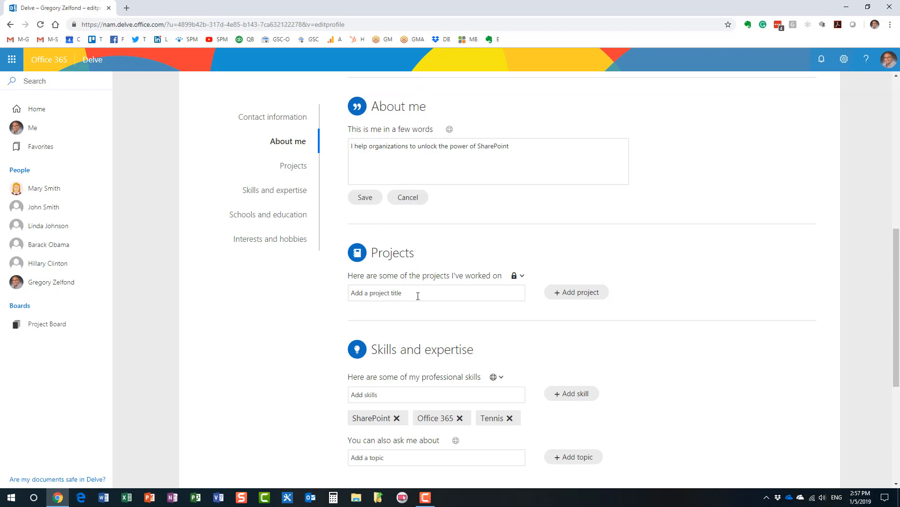
{"action": "scroll", "scroll_direction": "down", "scroll_amount": 3}
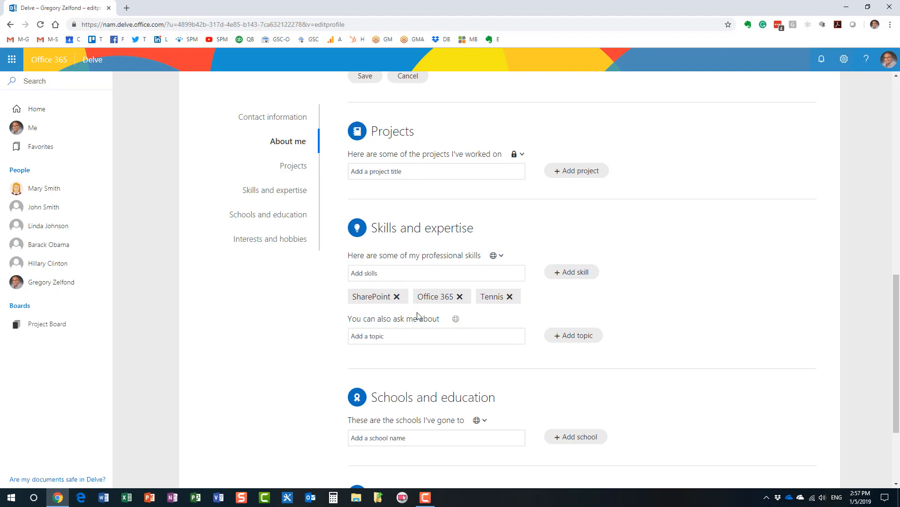
{"action": "mouse_move", "coordinate": [511, 306]}
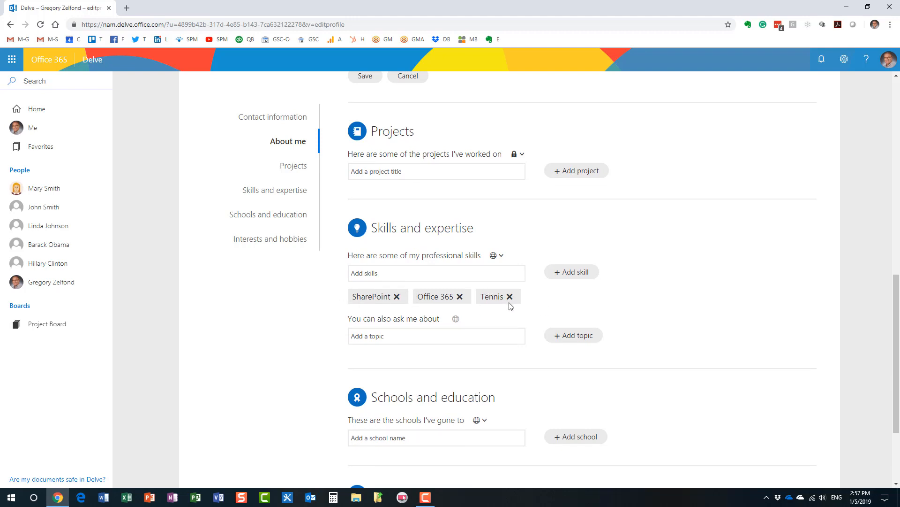
{"action": "mouse_move", "coordinate": [523, 314]}
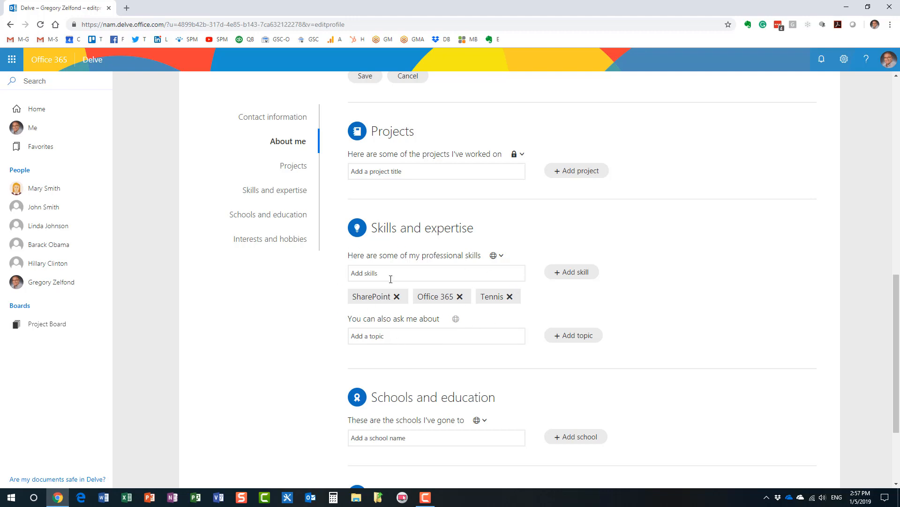
{"action": "scroll", "scroll_direction": "down", "scroll_amount": 3}
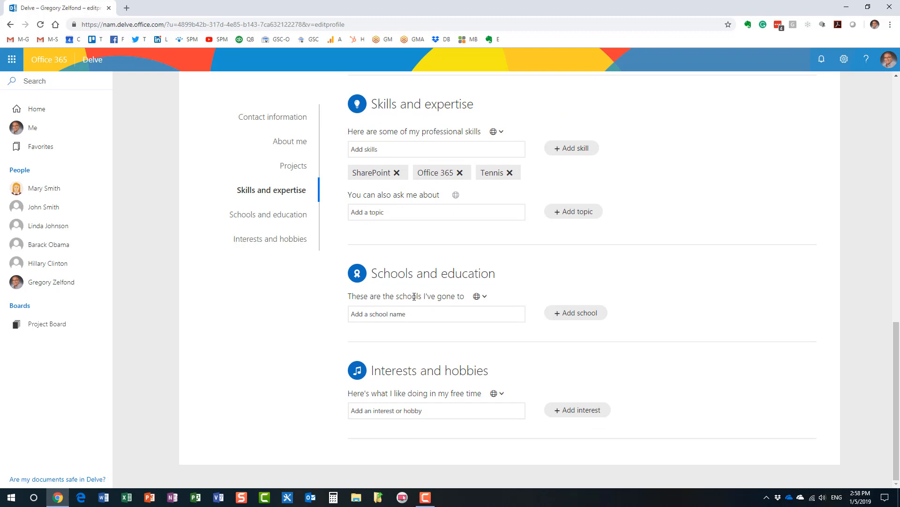
{"action": "mouse_move", "coordinate": [437, 389]}
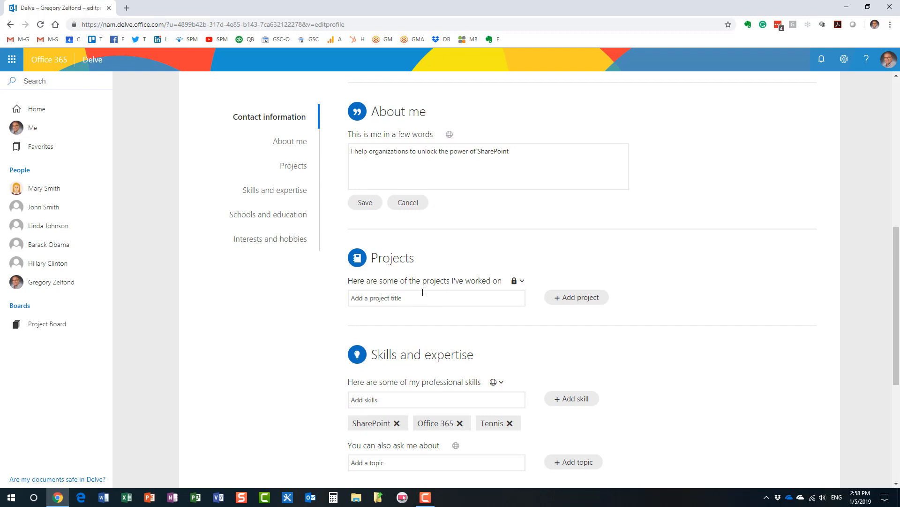
{"action": "mouse_move", "coordinate": [401, 346]}
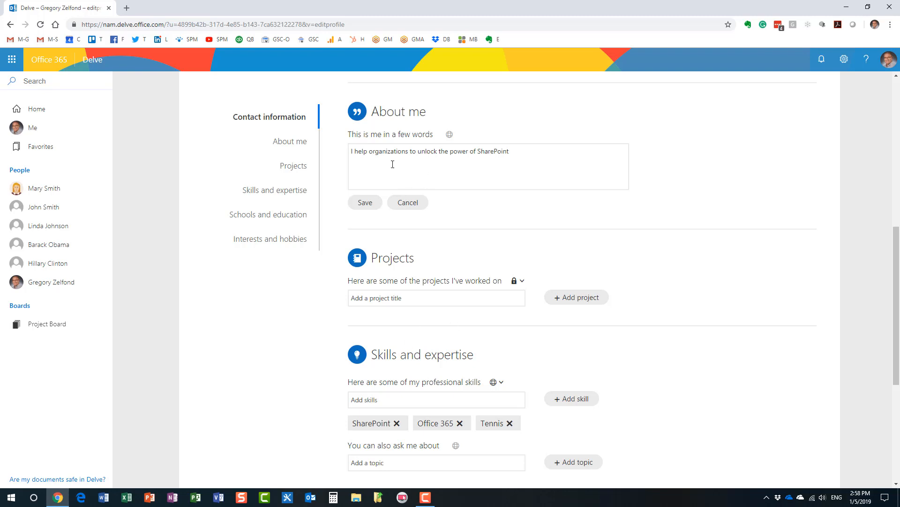
{"action": "mouse_move", "coordinate": [440, 215]}
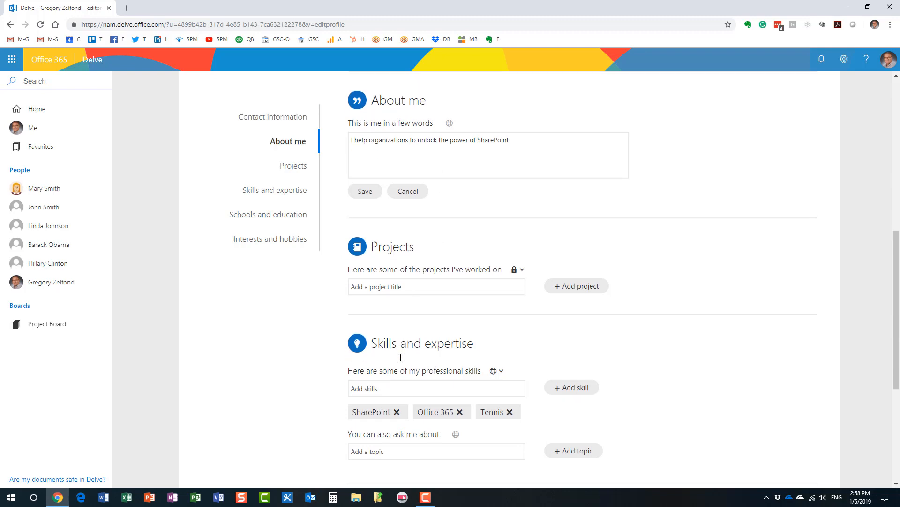
{"action": "scroll", "scroll_direction": "down", "scroll_amount": 3}
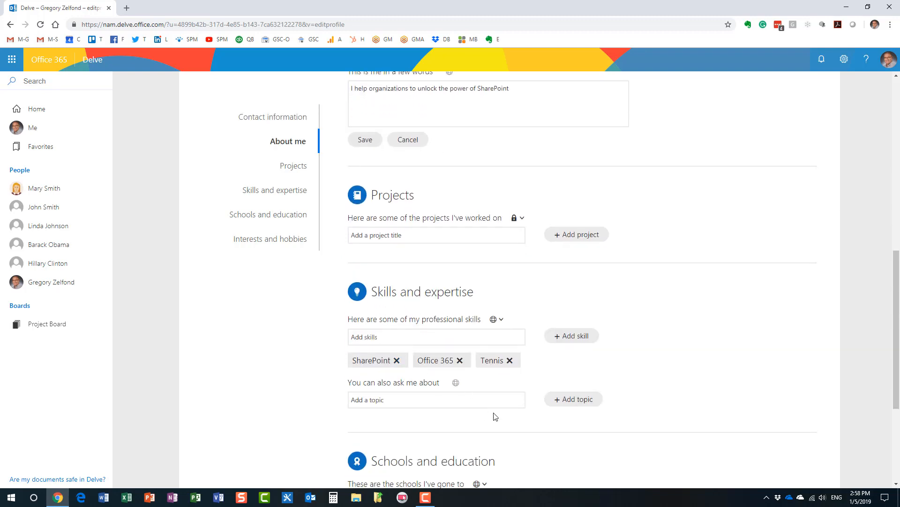
{"action": "mouse_move", "coordinate": [35, 145]}
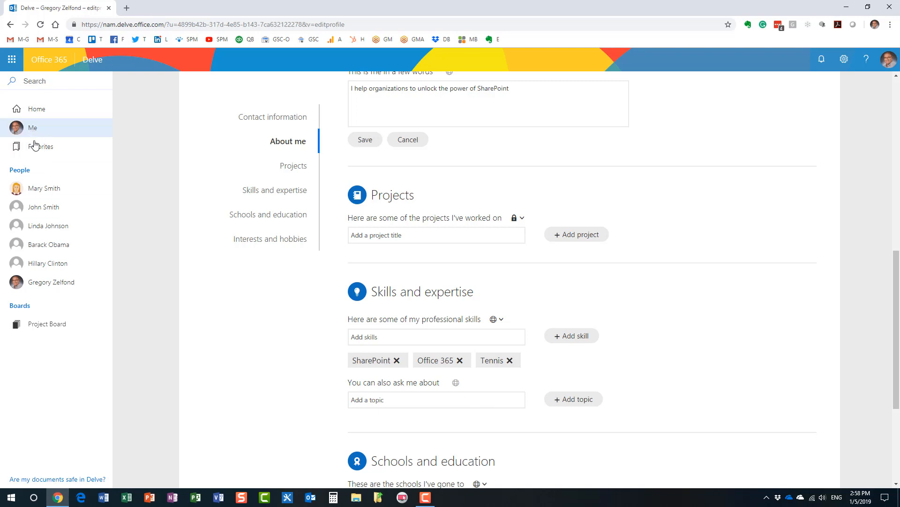
{"action": "mouse_move", "coordinate": [40, 145]}
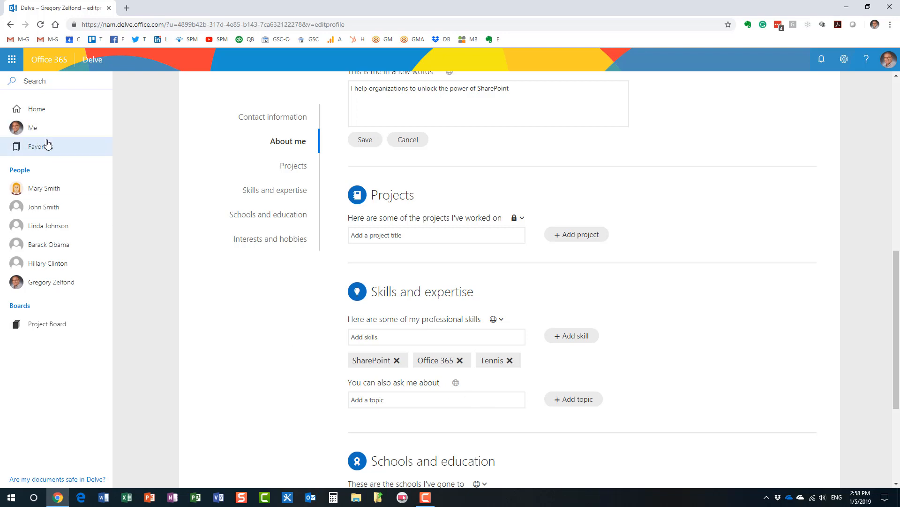
{"action": "mouse_move", "coordinate": [73, 93]}
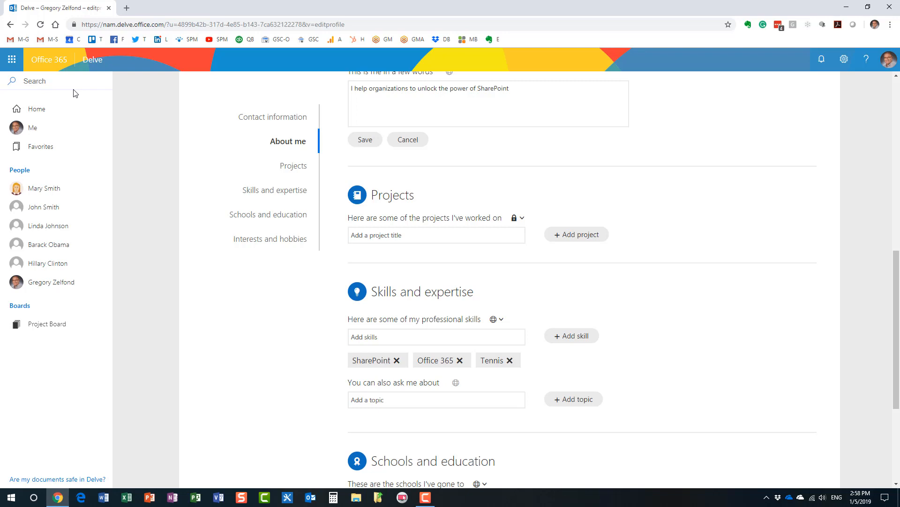
{"action": "mouse_move", "coordinate": [58, 81]}
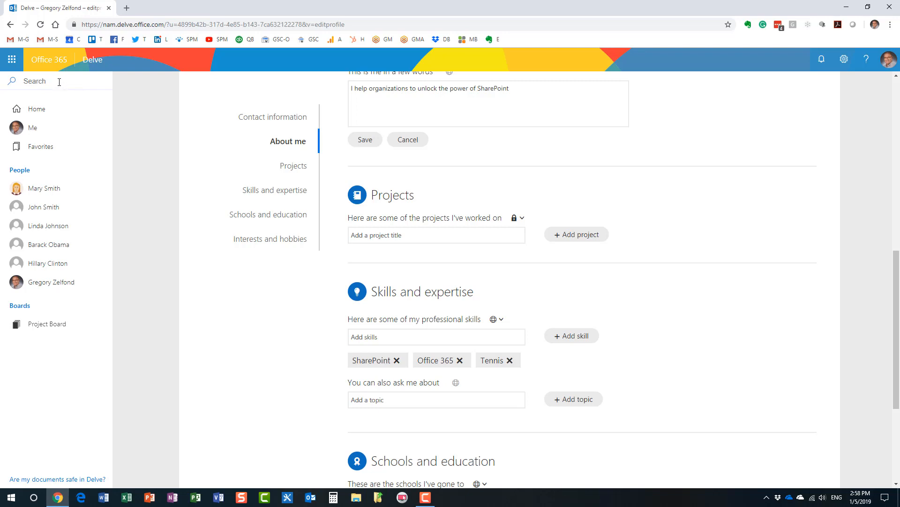
{"action": "left_click", "coordinate": [35, 80]}
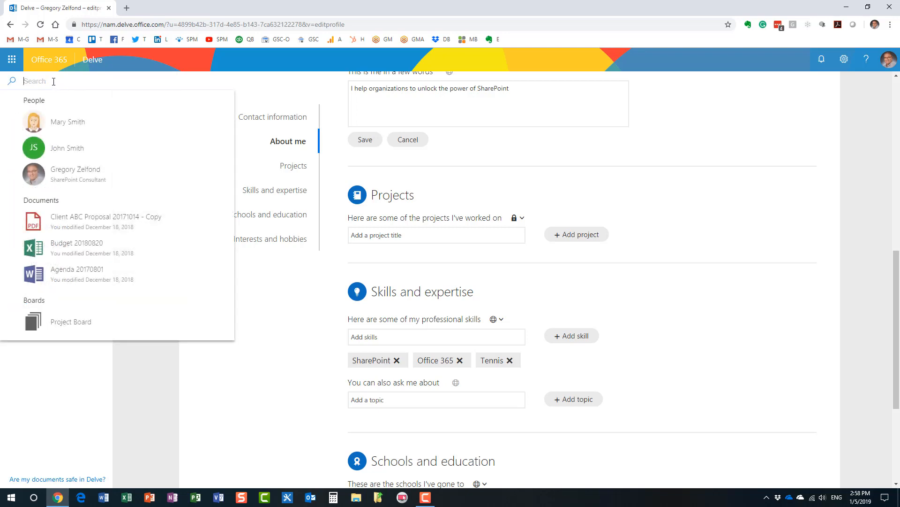
{"action": "type", "text": "sharep"}
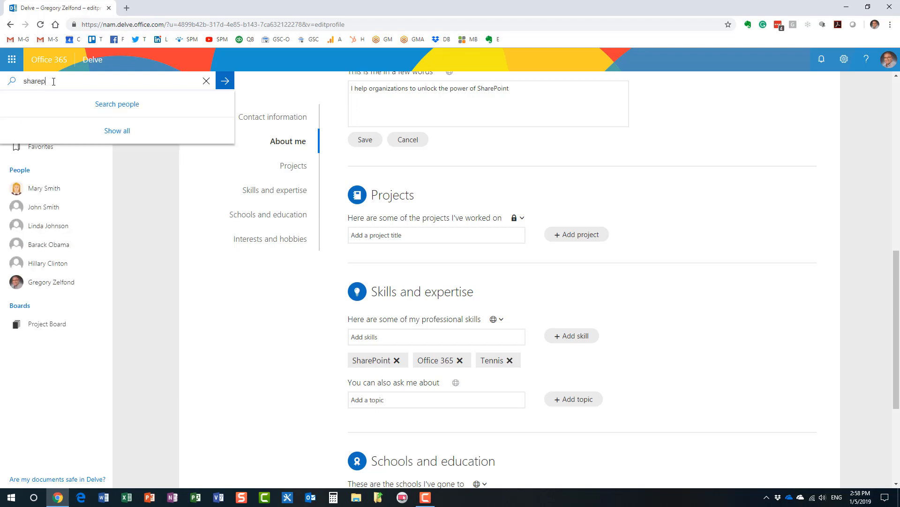
{"action": "type", "text": "oint"}
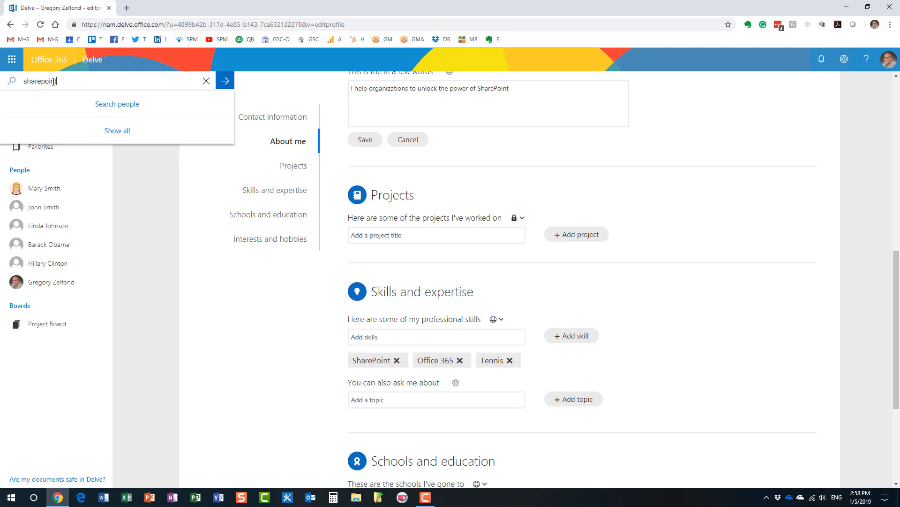
{"action": "left_click", "coordinate": [224, 81]}
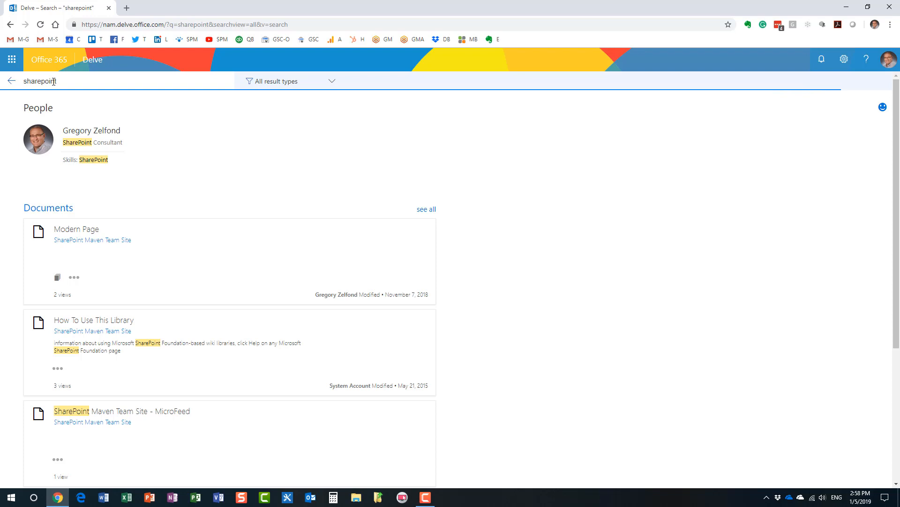
{"action": "mouse_move", "coordinate": [75, 104]}
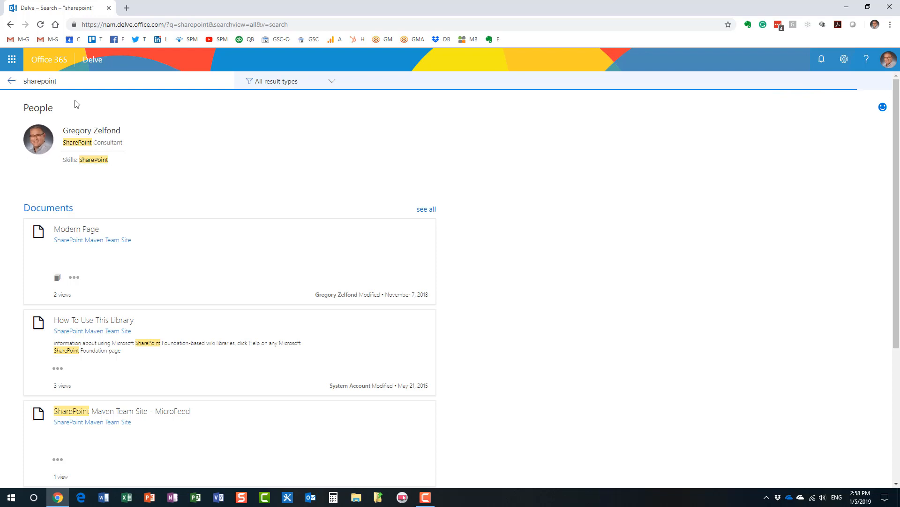
{"action": "mouse_move", "coordinate": [85, 138]}
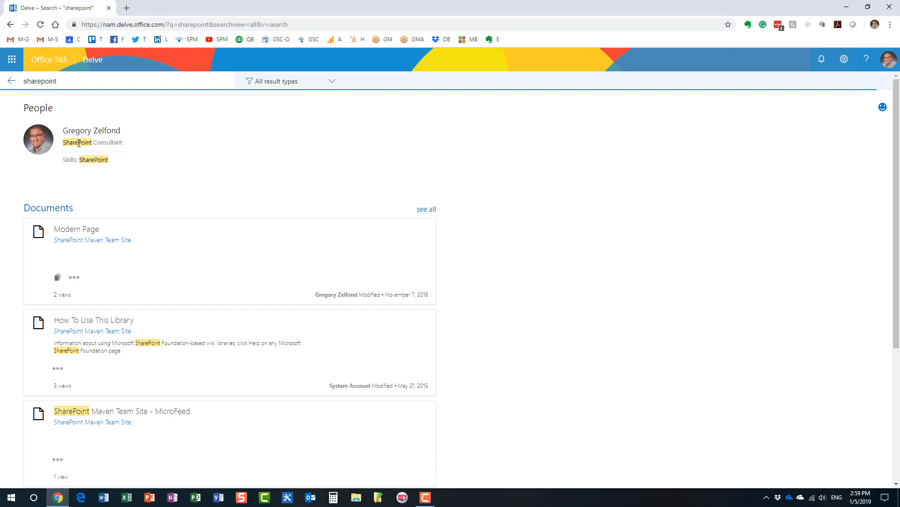
{"action": "mouse_move", "coordinate": [97, 168]}
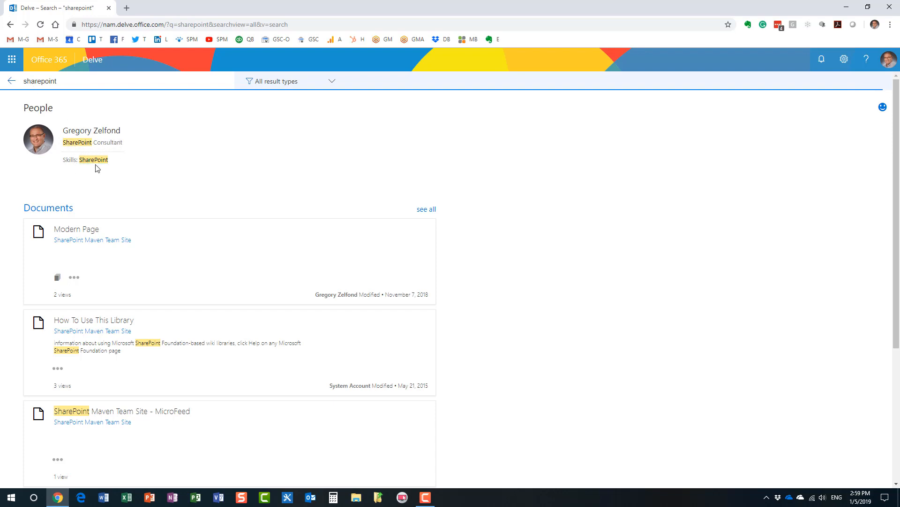
{"action": "mouse_move", "coordinate": [78, 166]}
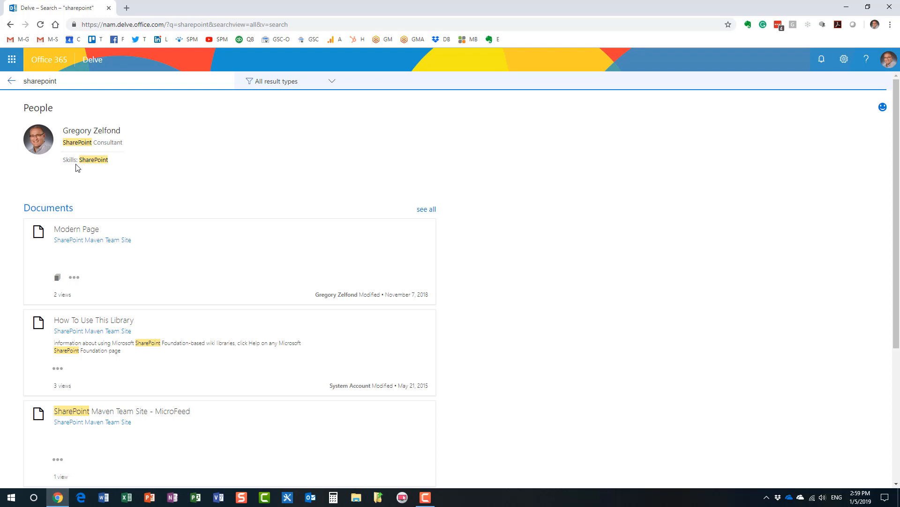
{"action": "mouse_move", "coordinate": [96, 167]}
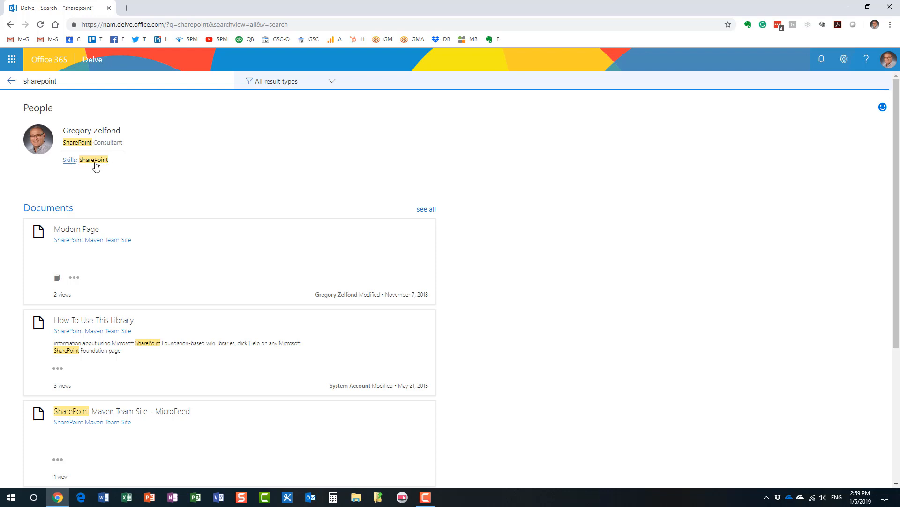
{"action": "mouse_move", "coordinate": [86, 168]}
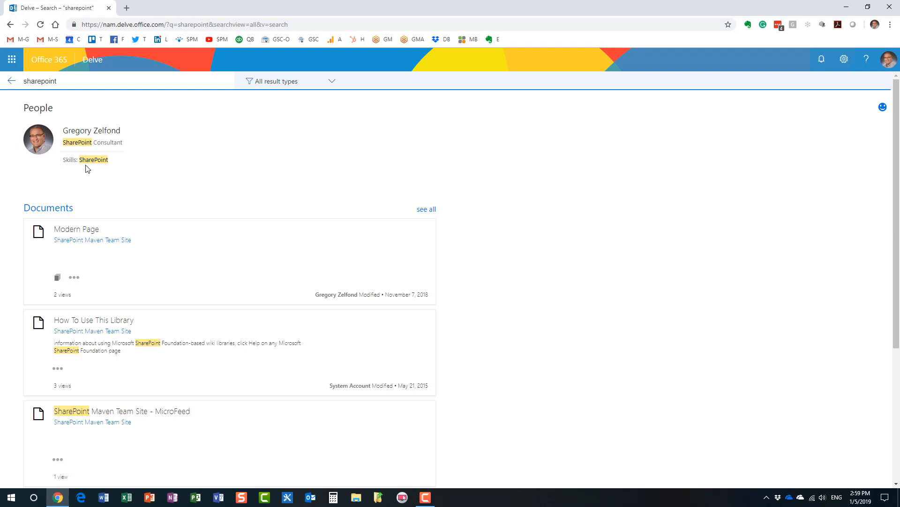
{"action": "mouse_move", "coordinate": [30, 83]}
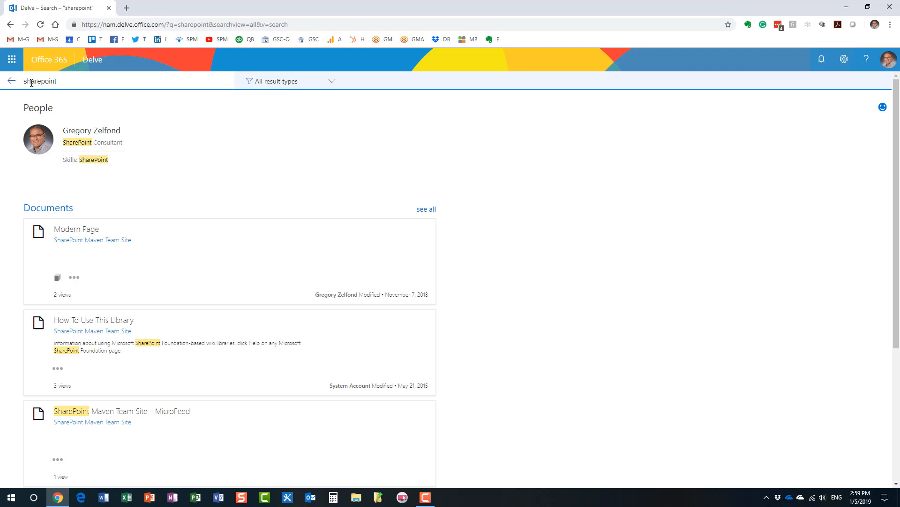
Step: Run a people search for 'cooking' returning Mary Smith, Business Analyst
{"action": "left_click", "coordinate": [11, 80]}
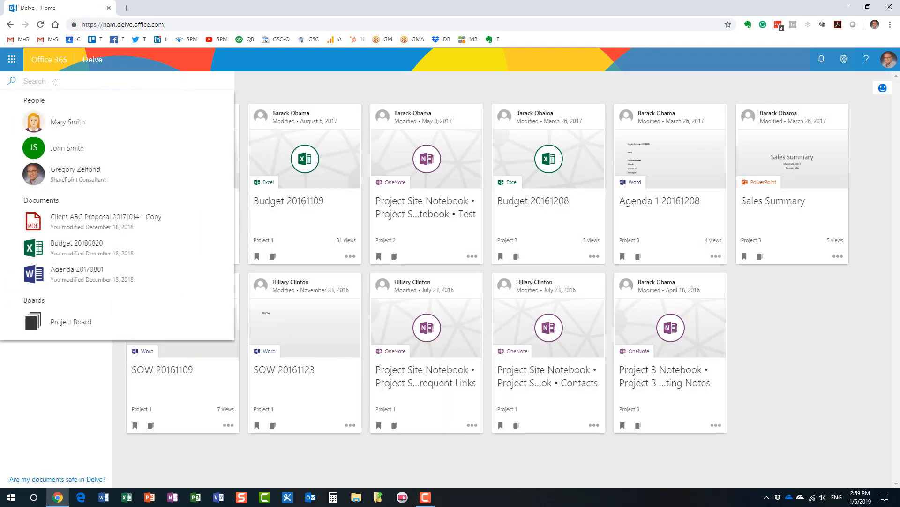
{"action": "type", "text": "coo"}
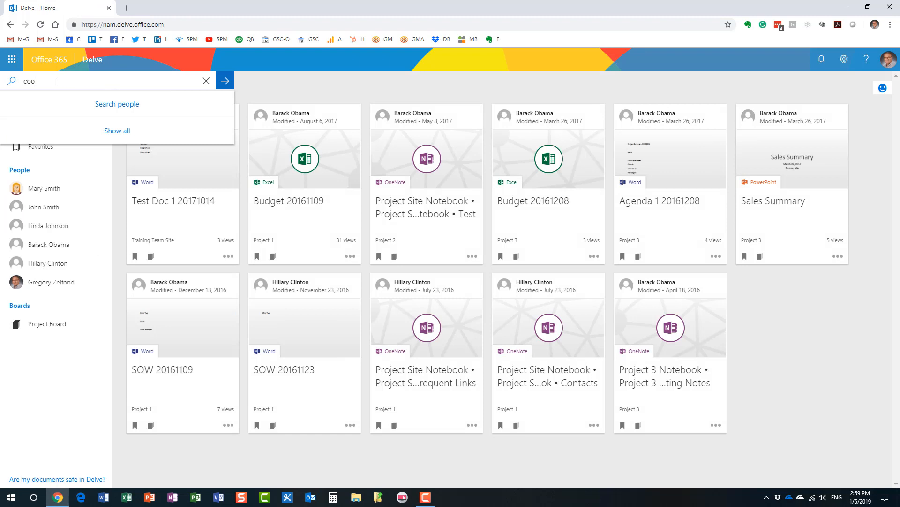
{"action": "left_click", "coordinate": [224, 80]}
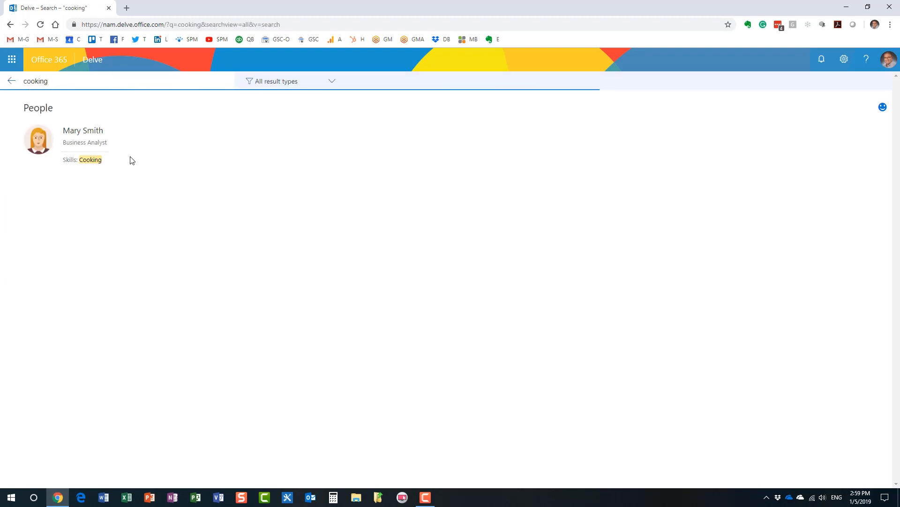
{"action": "mouse_move", "coordinate": [82, 183]}
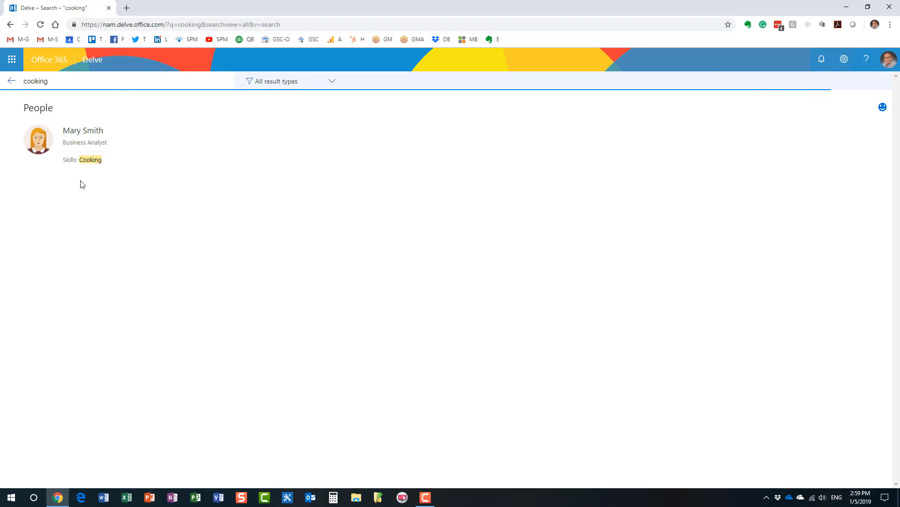
{"action": "mouse_move", "coordinate": [114, 157]}
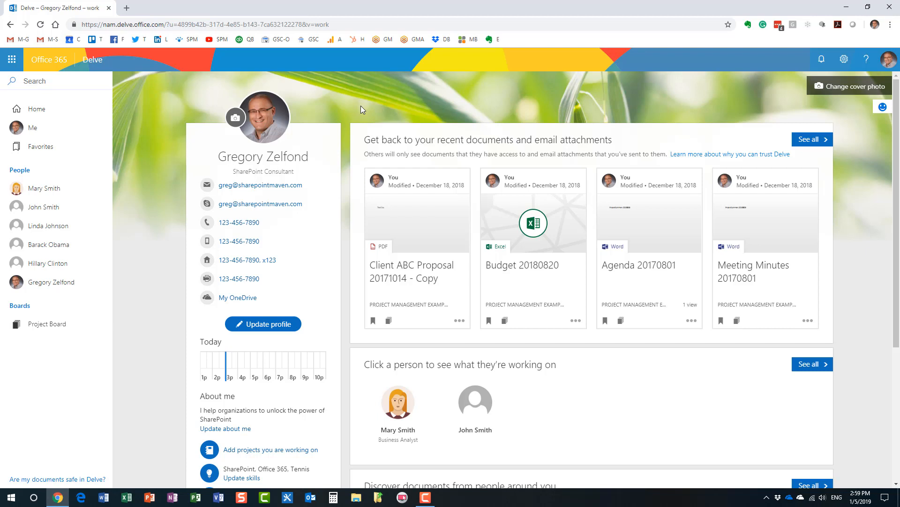
{"action": "mouse_move", "coordinate": [263, 323]}
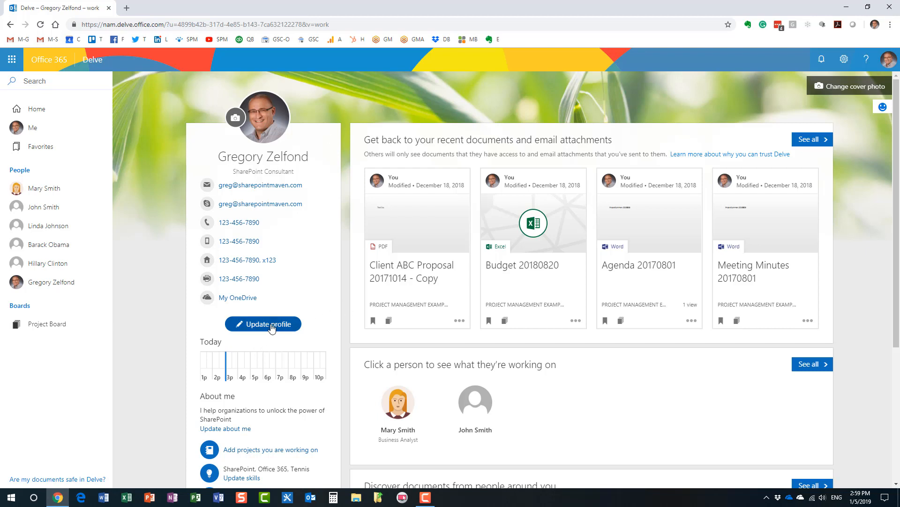
Step: Start updating your profile and review the home phone's visibility choices without changing them
{"action": "left_click", "coordinate": [263, 324]}
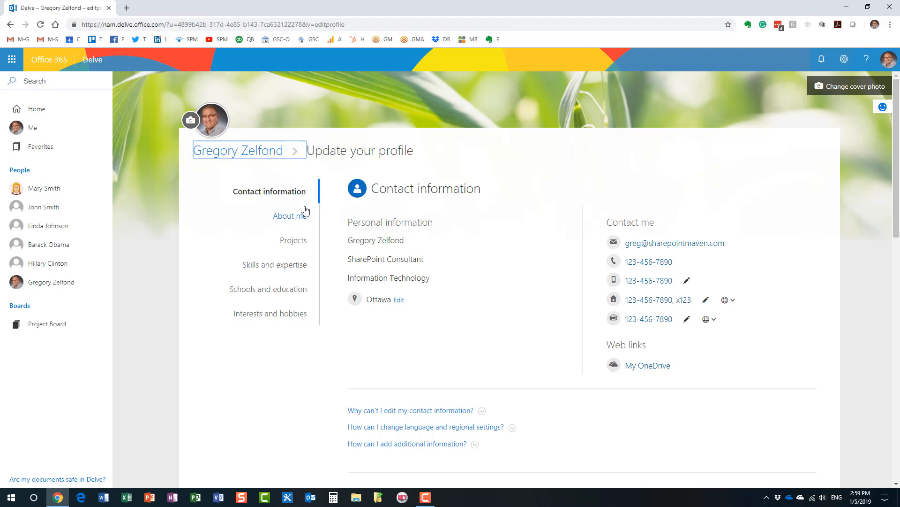
{"action": "mouse_move", "coordinate": [435, 210]}
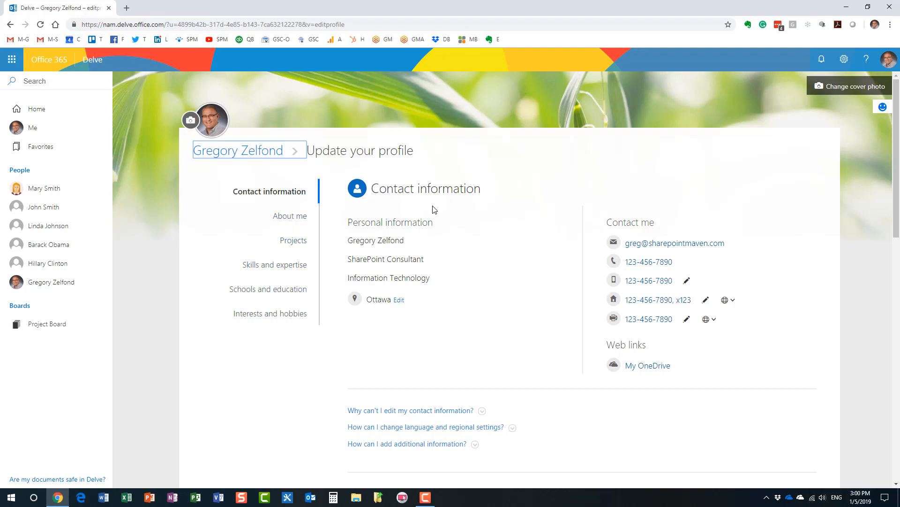
{"action": "mouse_move", "coordinate": [514, 292]}
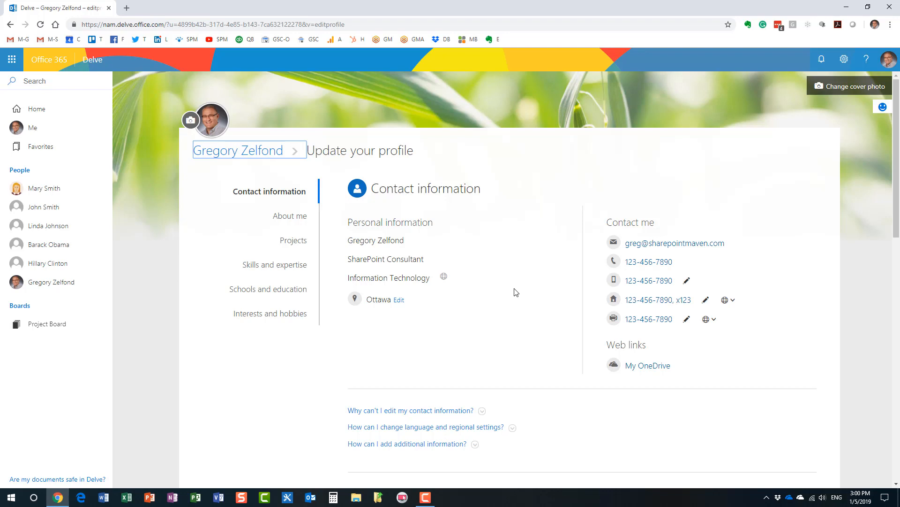
{"action": "mouse_move", "coordinate": [423, 322]}
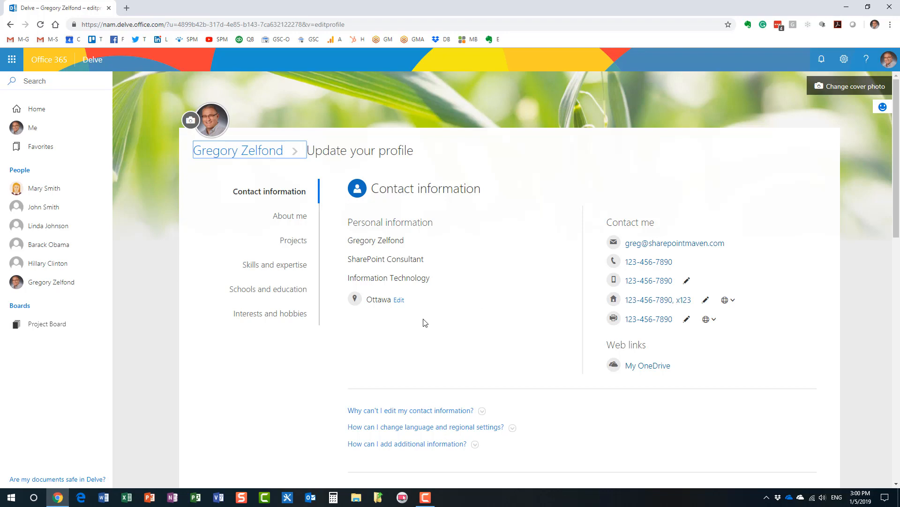
{"action": "mouse_move", "coordinate": [411, 259]}
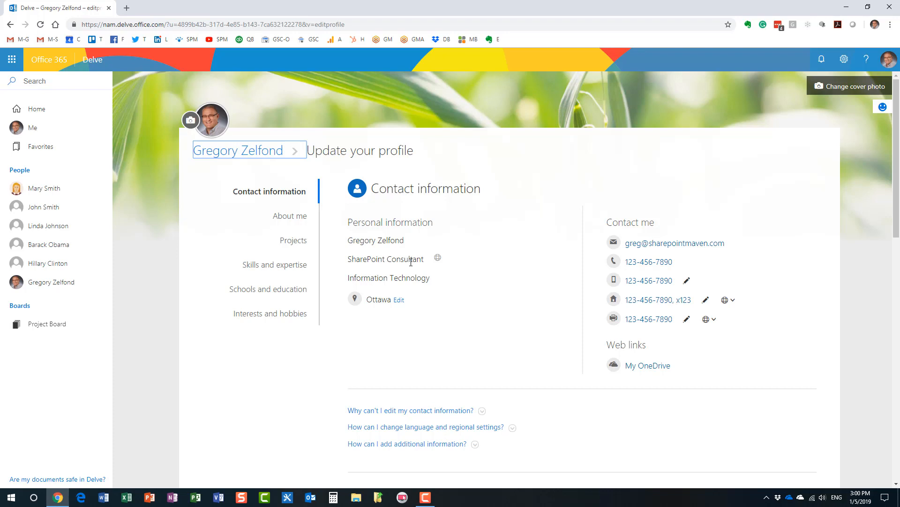
{"action": "mouse_move", "coordinate": [411, 278]}
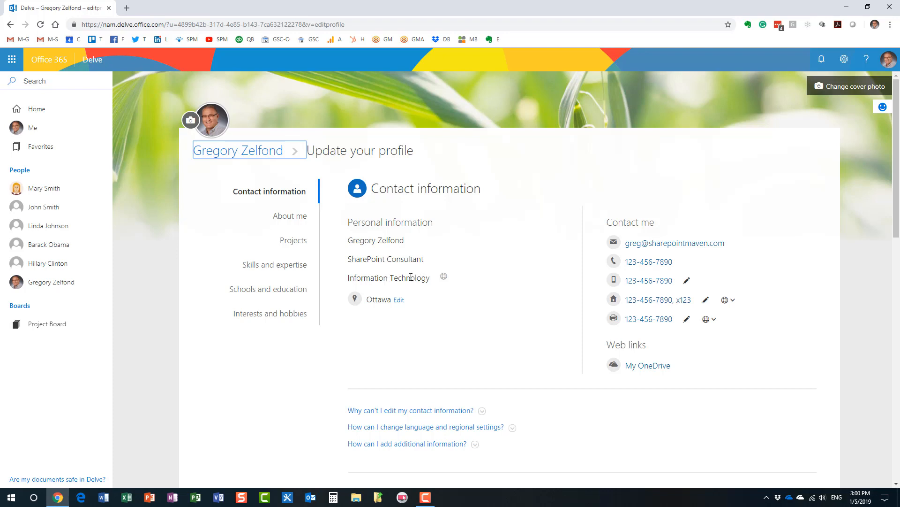
{"action": "mouse_move", "coordinate": [398, 276]}
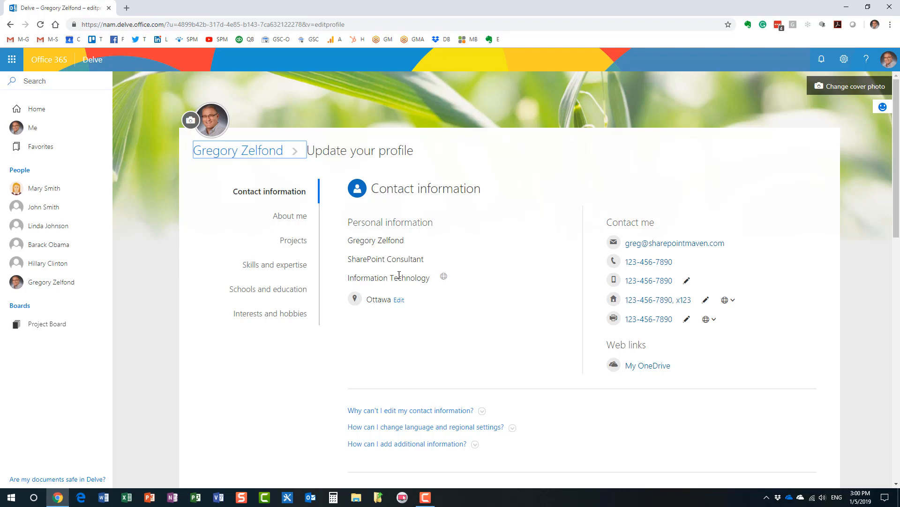
{"action": "mouse_move", "coordinate": [687, 270]}
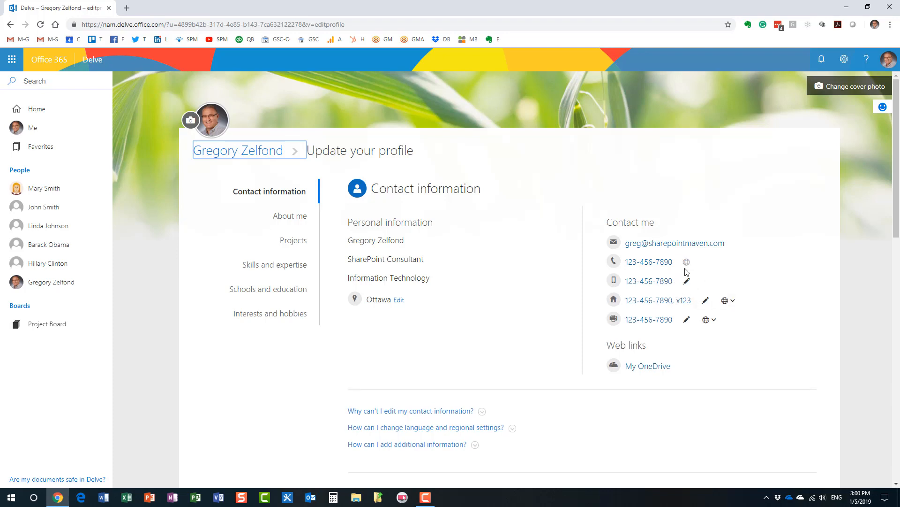
{"action": "mouse_move", "coordinate": [696, 281]}
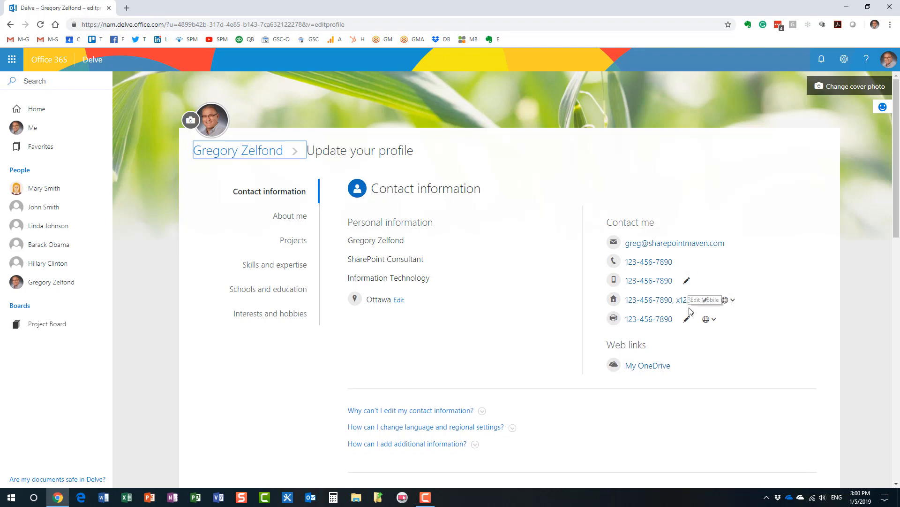
{"action": "mouse_move", "coordinate": [700, 254]}
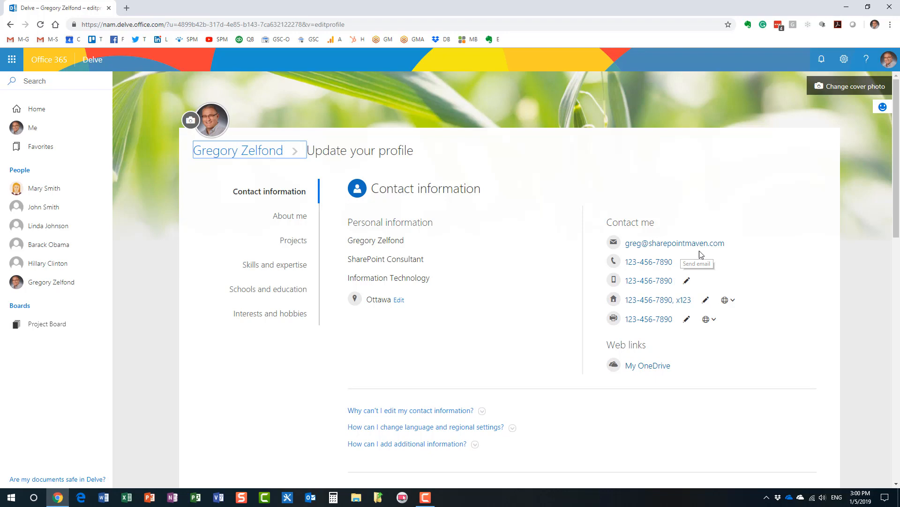
{"action": "mouse_move", "coordinate": [734, 303]}
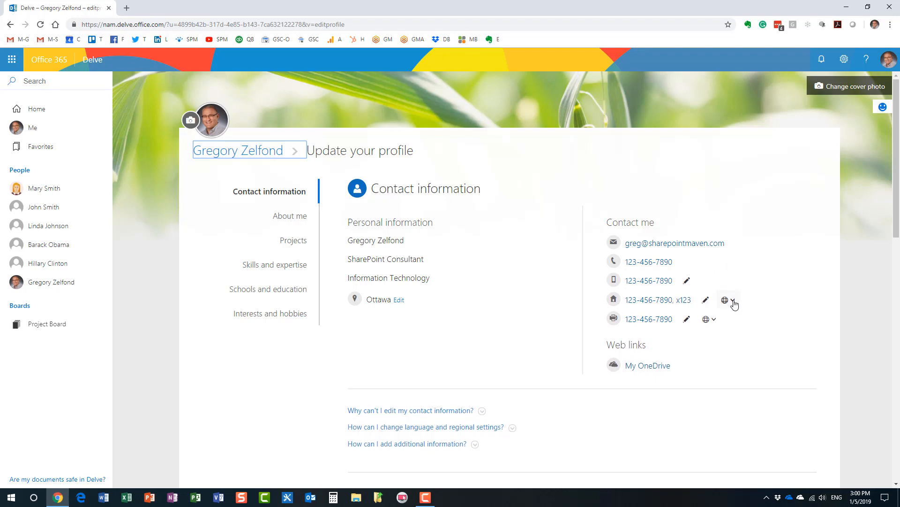
{"action": "left_click", "coordinate": [732, 299]}
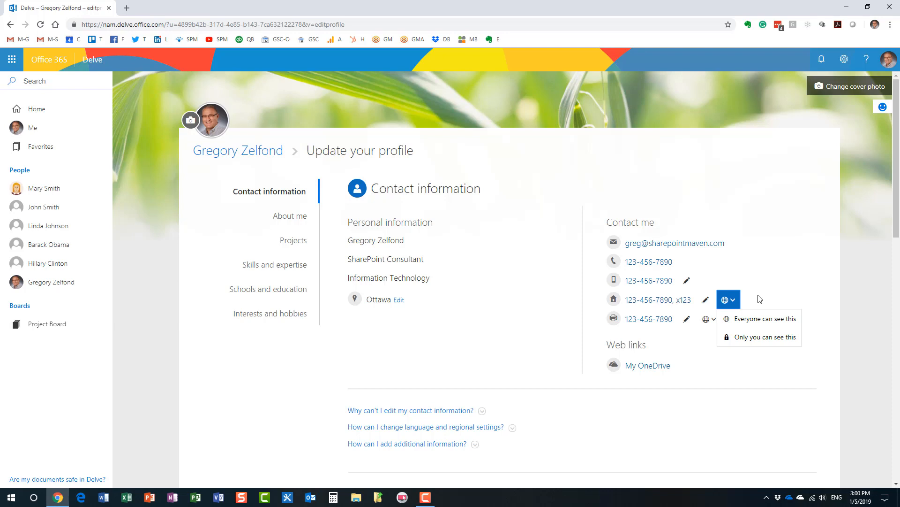
{"action": "mouse_move", "coordinate": [736, 270]}
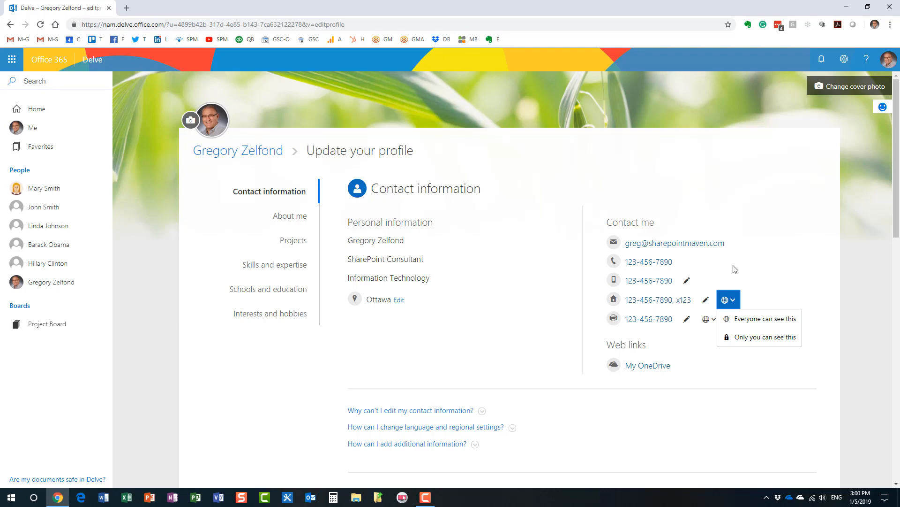
{"action": "mouse_move", "coordinate": [758, 318]}
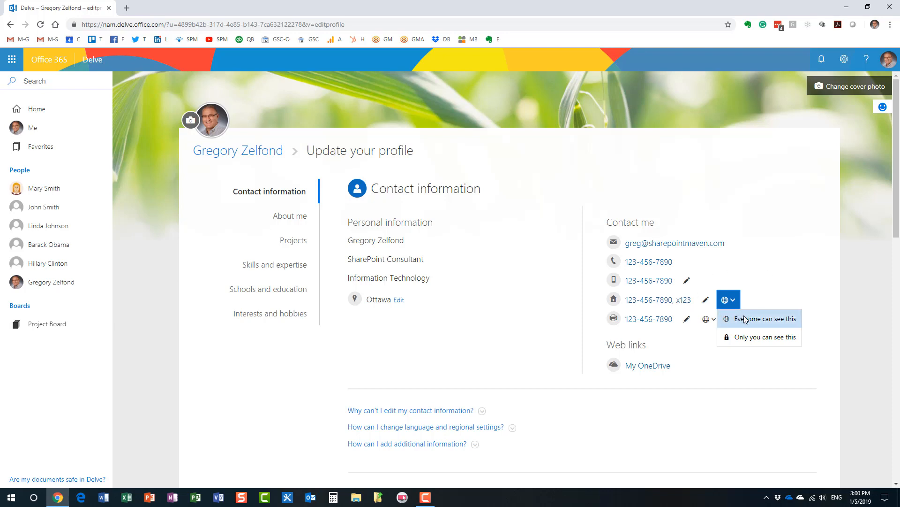
{"action": "mouse_move", "coordinate": [772, 295]}
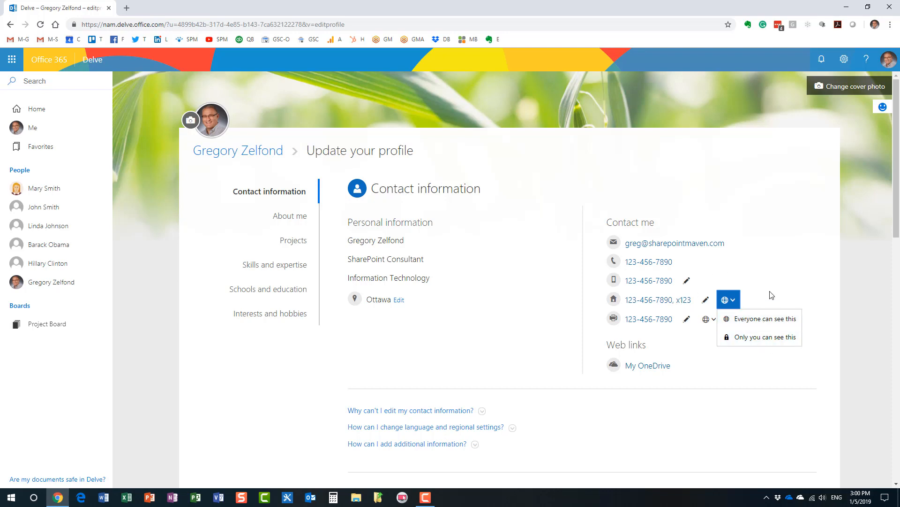
{"action": "left_click", "coordinate": [768, 263]}
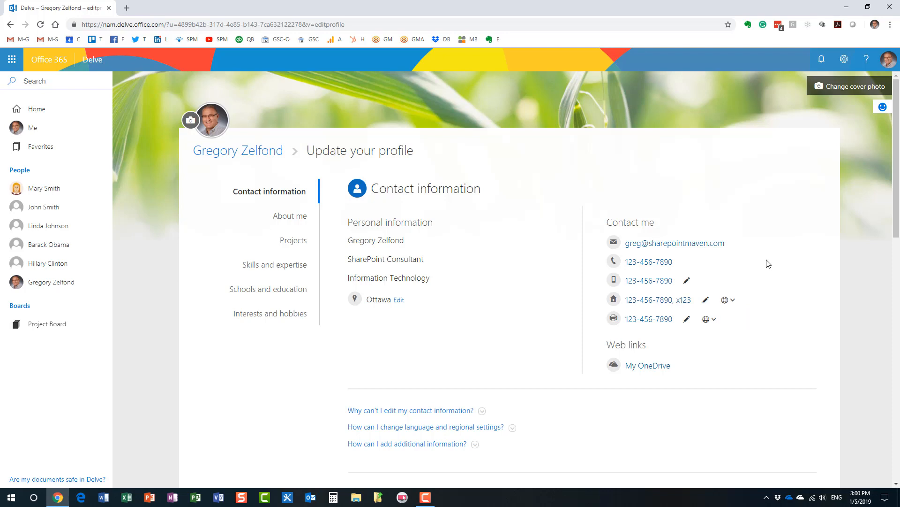
{"action": "mouse_move", "coordinate": [745, 262]}
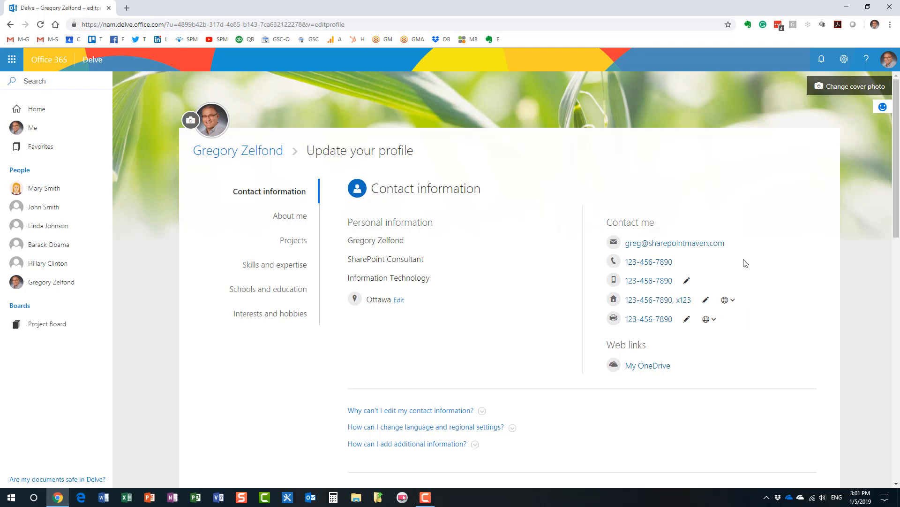
{"action": "mouse_move", "coordinate": [418, 250]}
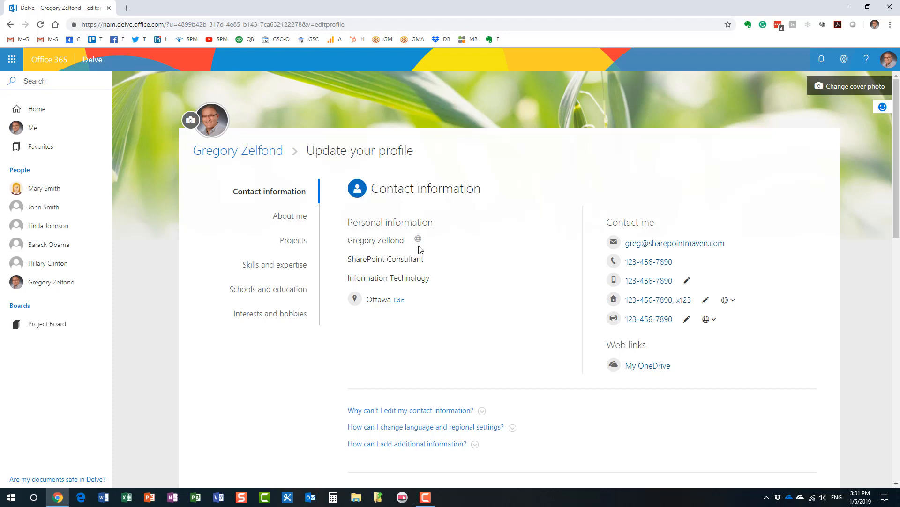
{"action": "mouse_move", "coordinate": [75, 201]}
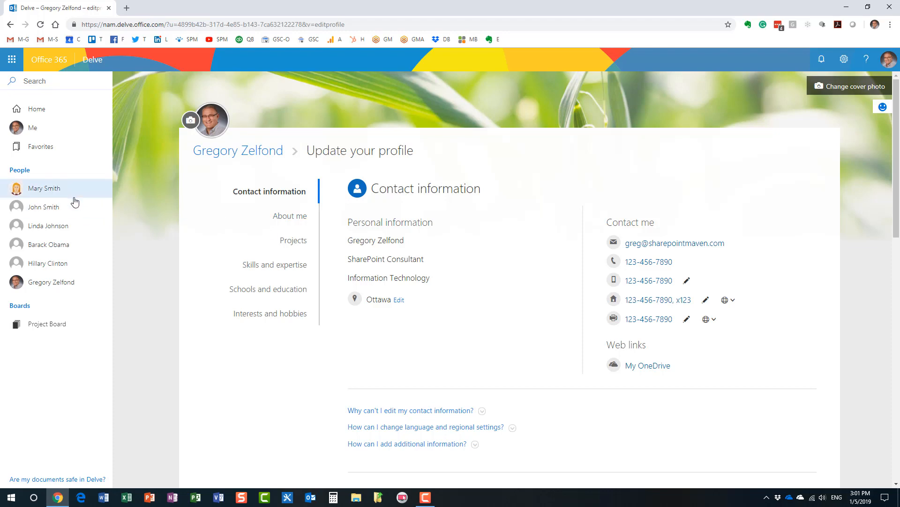
{"action": "mouse_move", "coordinate": [143, 197]}
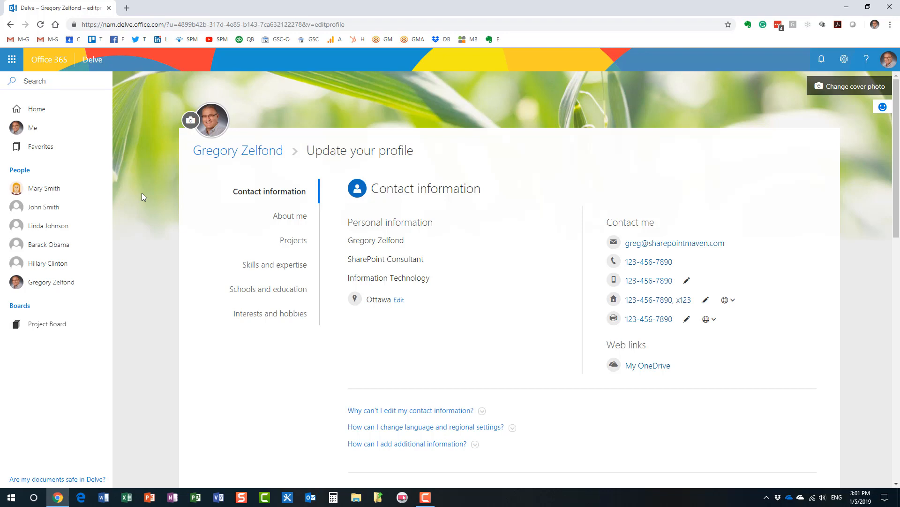
{"action": "mouse_move", "coordinate": [129, 192]}
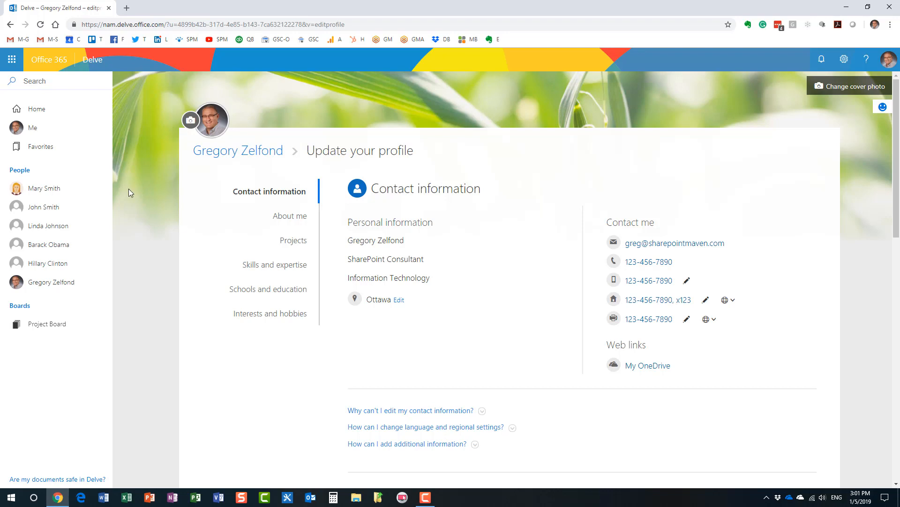
Step: Visit Mary Smith's Delve page, view her full profile, then return to her documents overview
{"action": "left_click", "coordinate": [44, 188]}
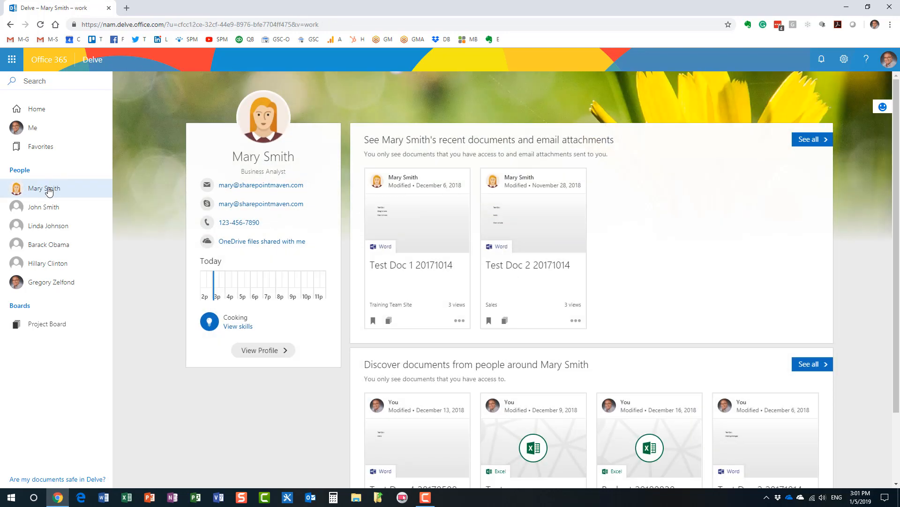
{"action": "mouse_move", "coordinate": [57, 188]}
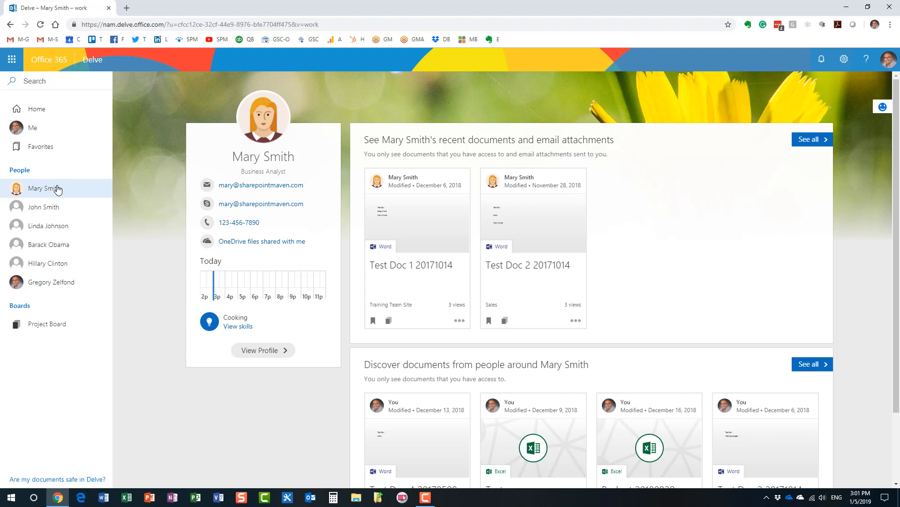
{"action": "mouse_move", "coordinate": [298, 136]}
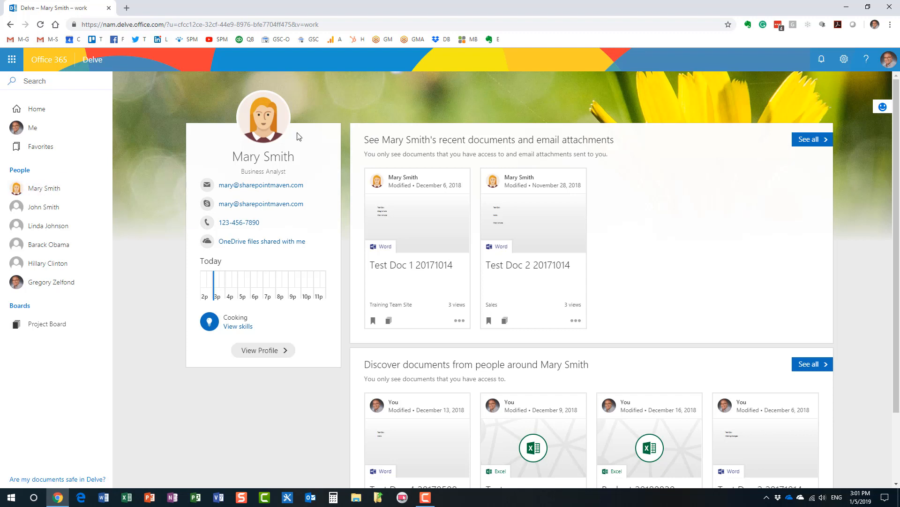
{"action": "mouse_move", "coordinate": [249, 354]}
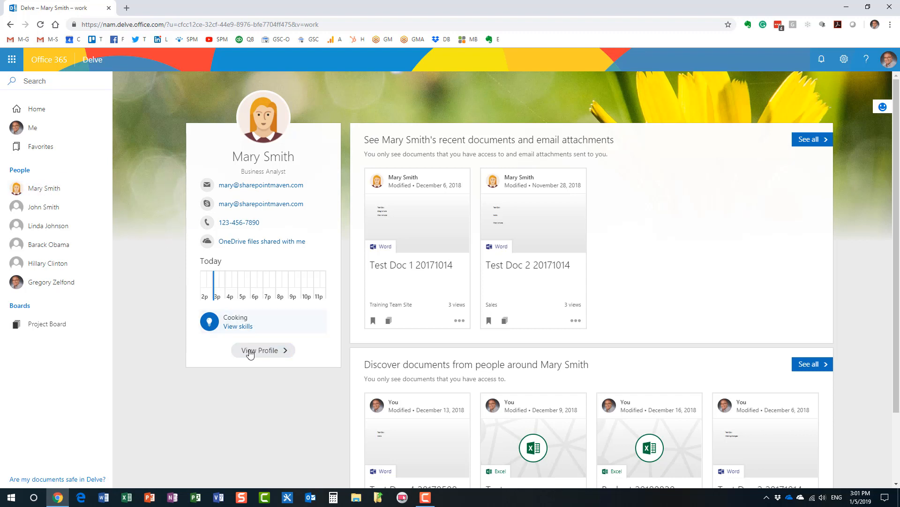
{"action": "mouse_move", "coordinate": [264, 357]}
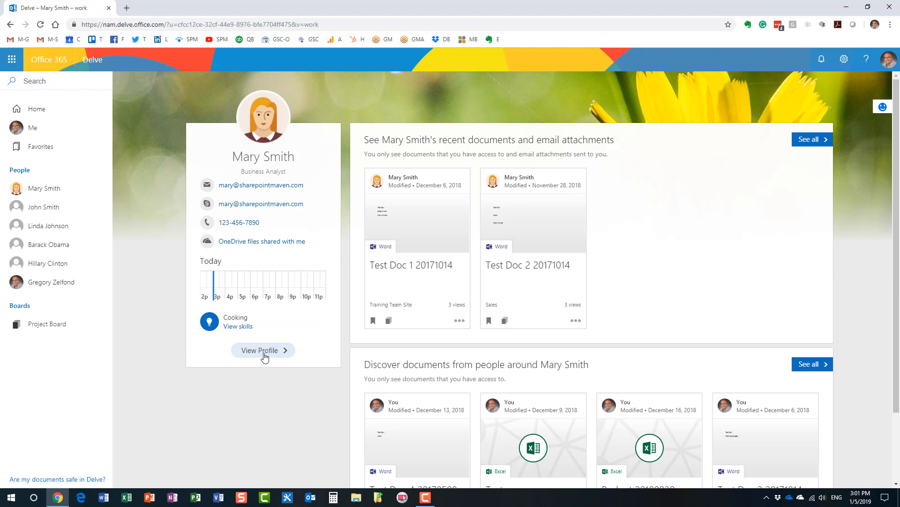
{"action": "left_click", "coordinate": [262, 350]}
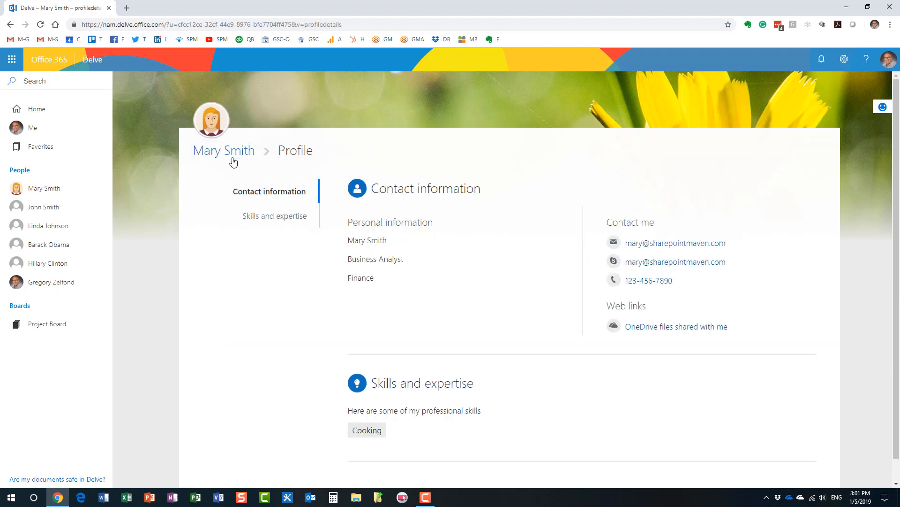
{"action": "left_click", "coordinate": [223, 150]}
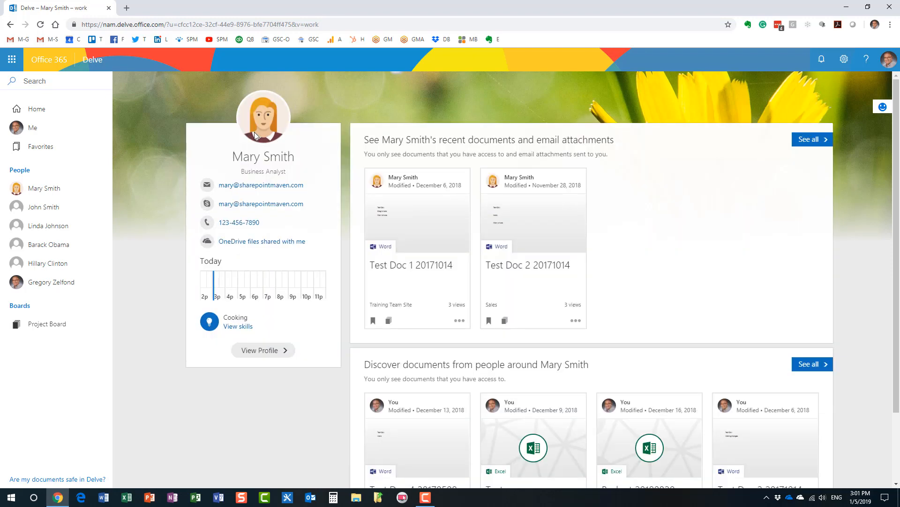
{"action": "mouse_move", "coordinate": [626, 114]}
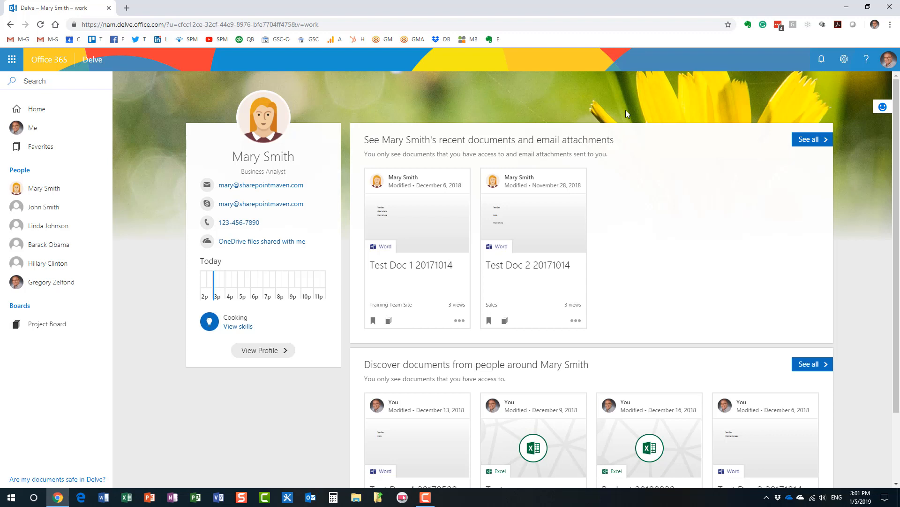
{"action": "mouse_move", "coordinate": [467, 202]}
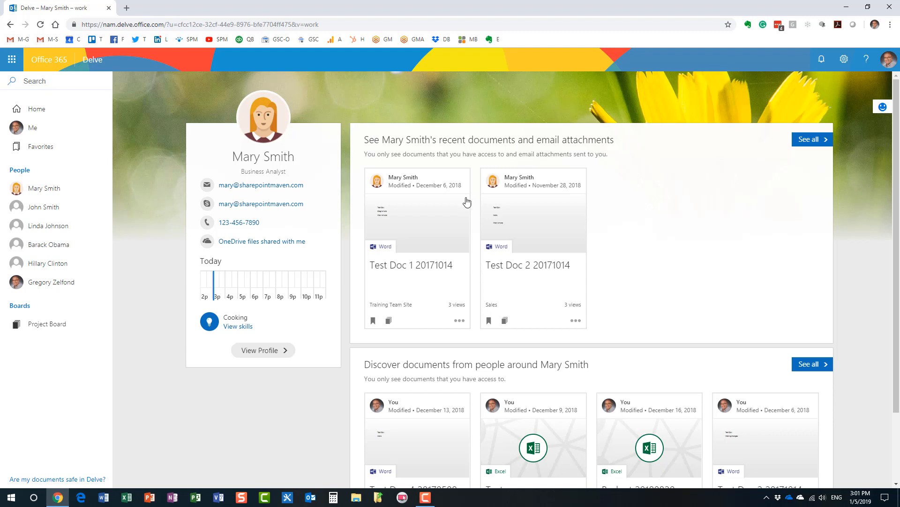
{"action": "mouse_move", "coordinate": [413, 202]}
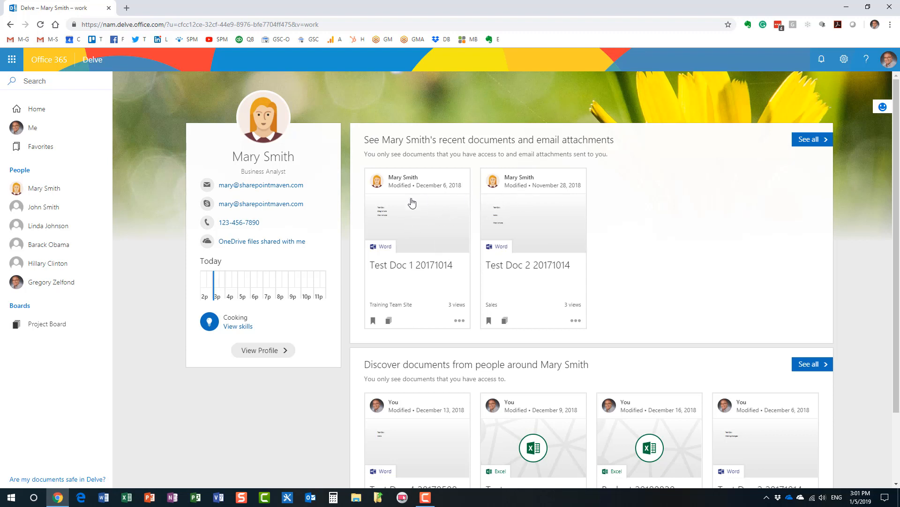
{"action": "mouse_move", "coordinate": [525, 235]}
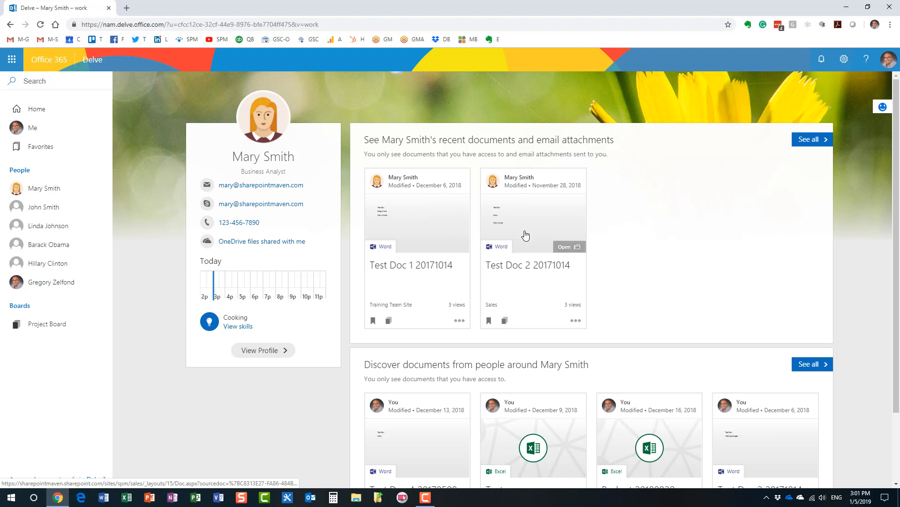
{"action": "mouse_move", "coordinate": [643, 291]}
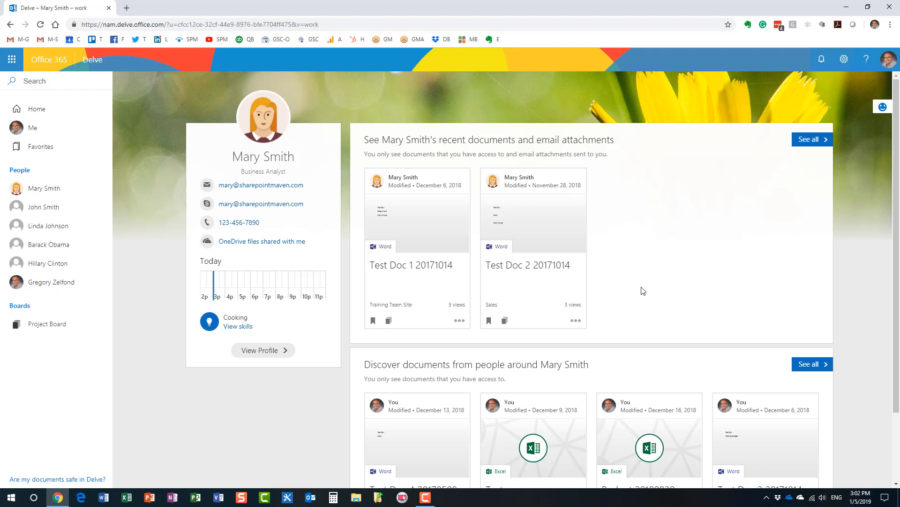
{"action": "mouse_move", "coordinate": [394, 143]}
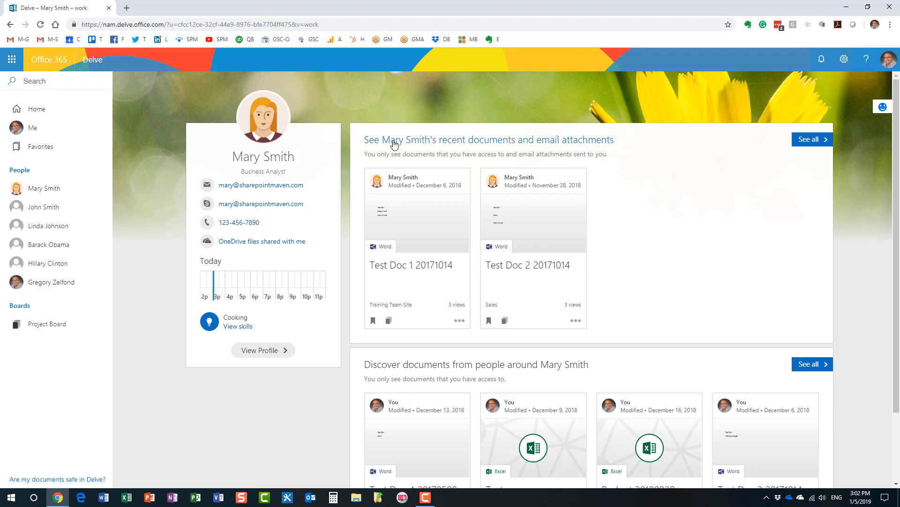
{"action": "mouse_move", "coordinate": [339, 199]}
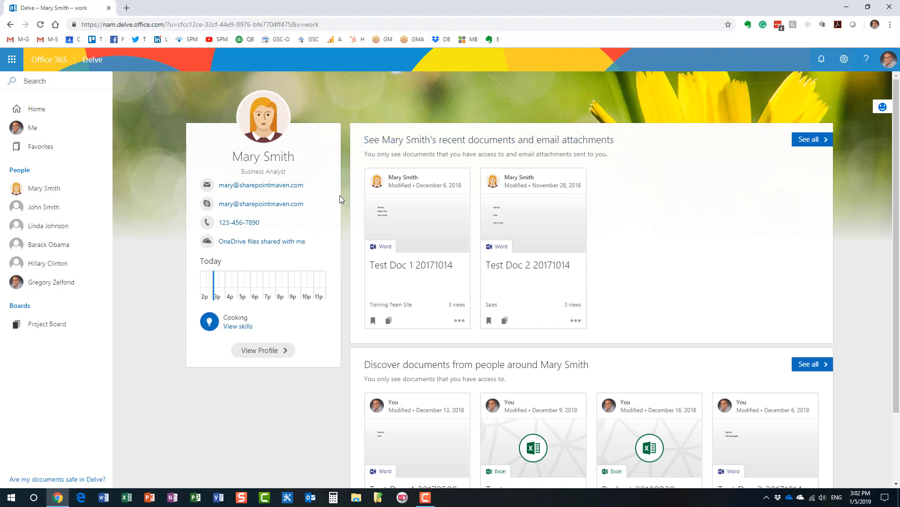
{"action": "mouse_move", "coordinate": [503, 169]}
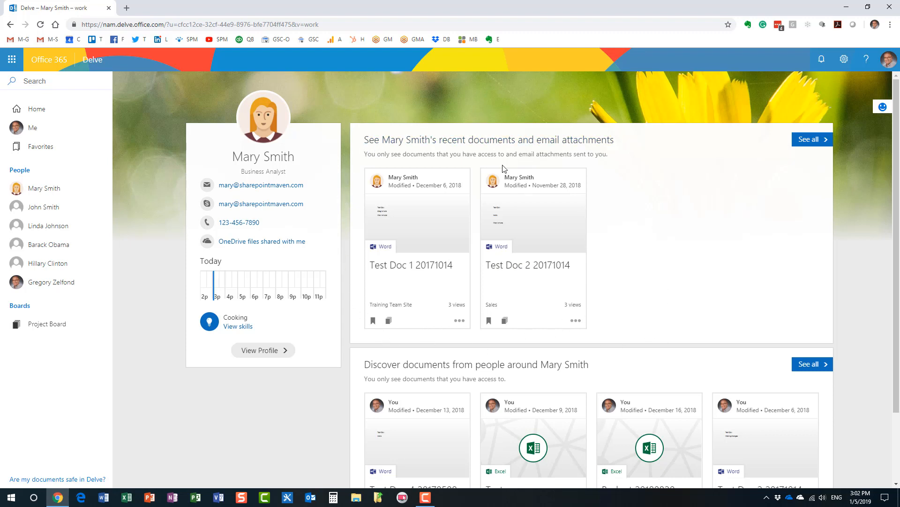
{"action": "mouse_move", "coordinate": [405, 185]}
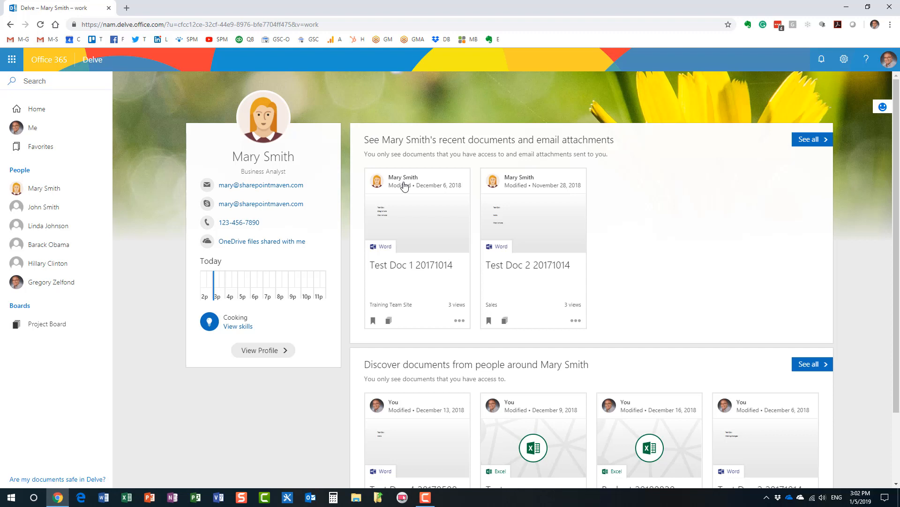
{"action": "mouse_move", "coordinate": [447, 227]}
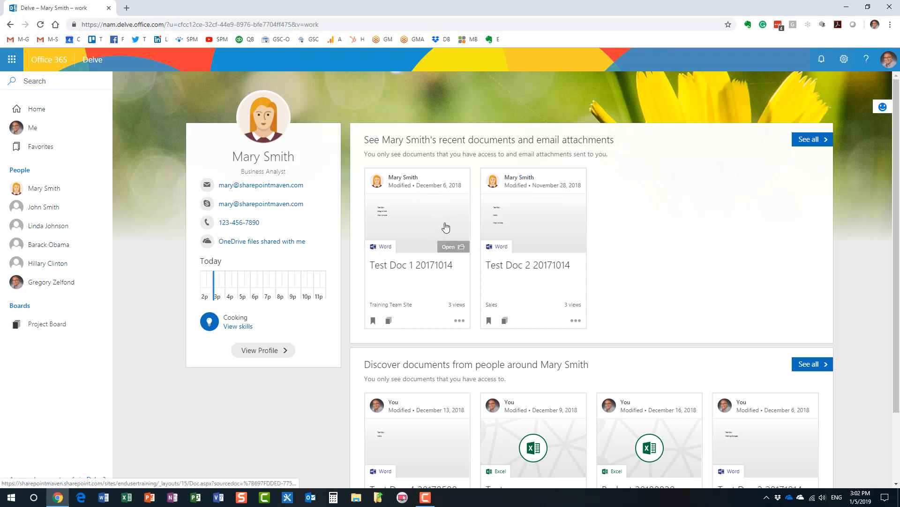
{"action": "mouse_move", "coordinate": [638, 202]}
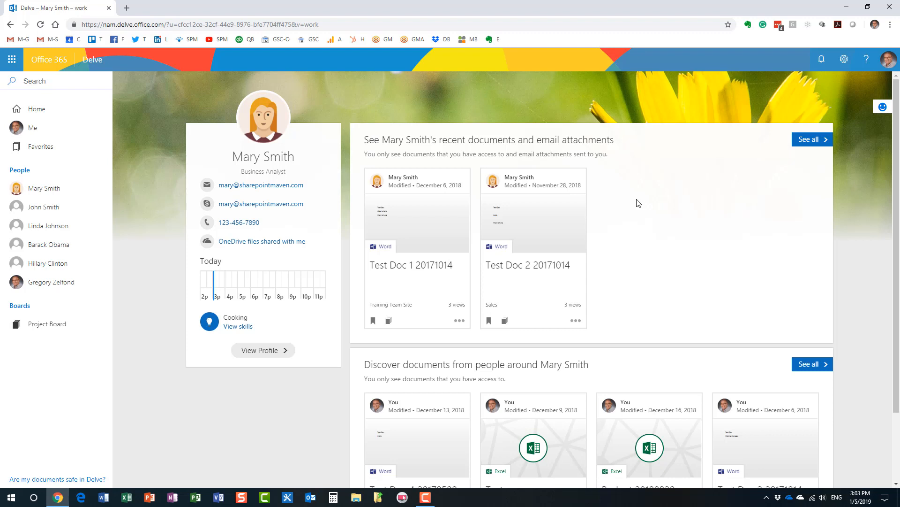
{"action": "mouse_move", "coordinate": [153, 288]}
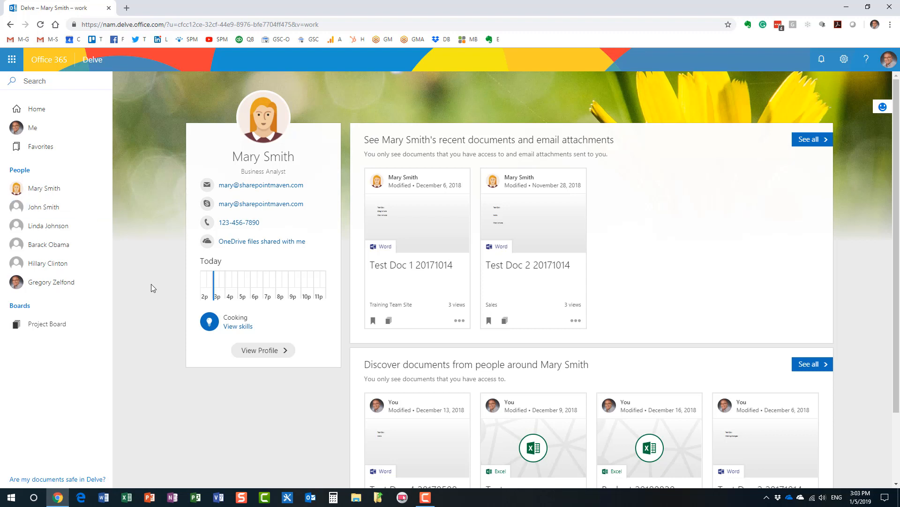
{"action": "mouse_move", "coordinate": [22, 477]}
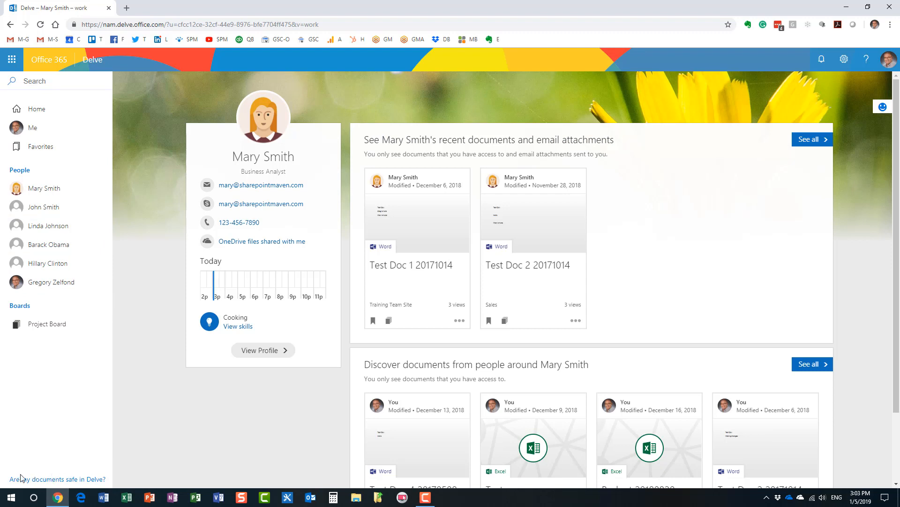
{"action": "mouse_move", "coordinate": [119, 454]}
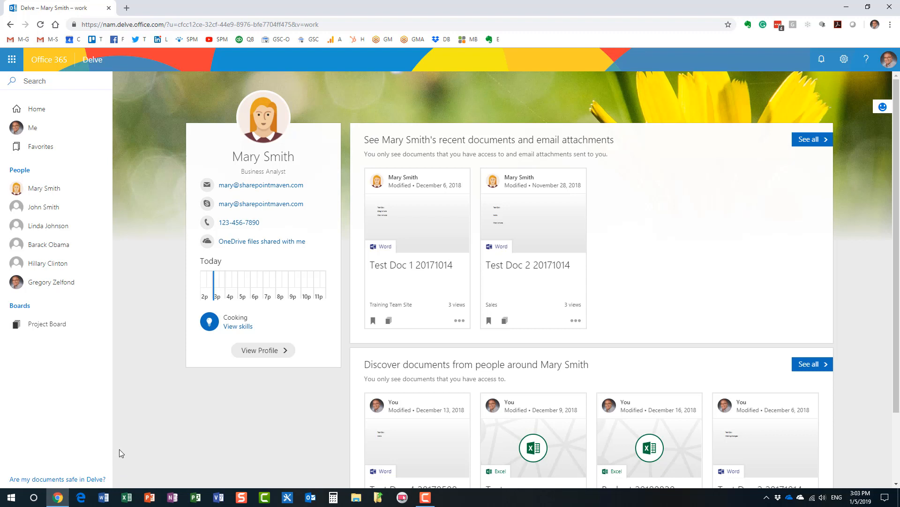
{"action": "mouse_move", "coordinate": [119, 459]}
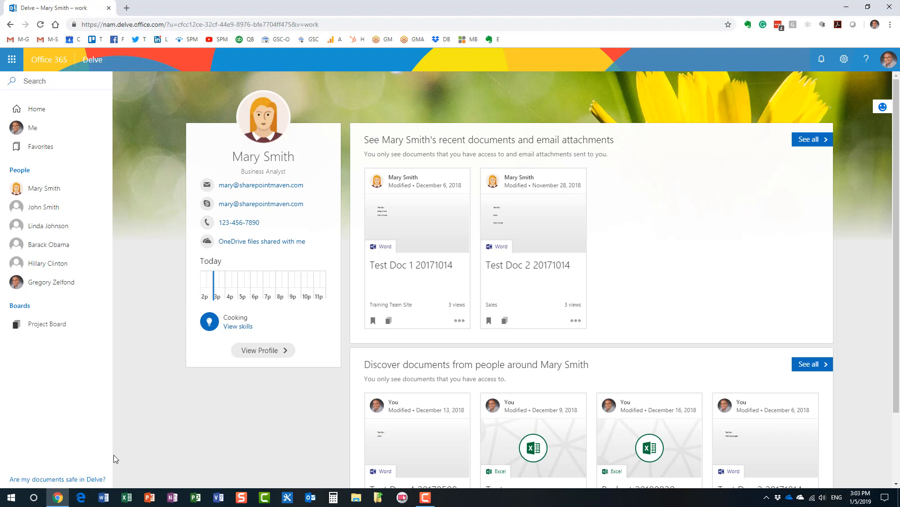
{"action": "mouse_move", "coordinate": [413, 171]}
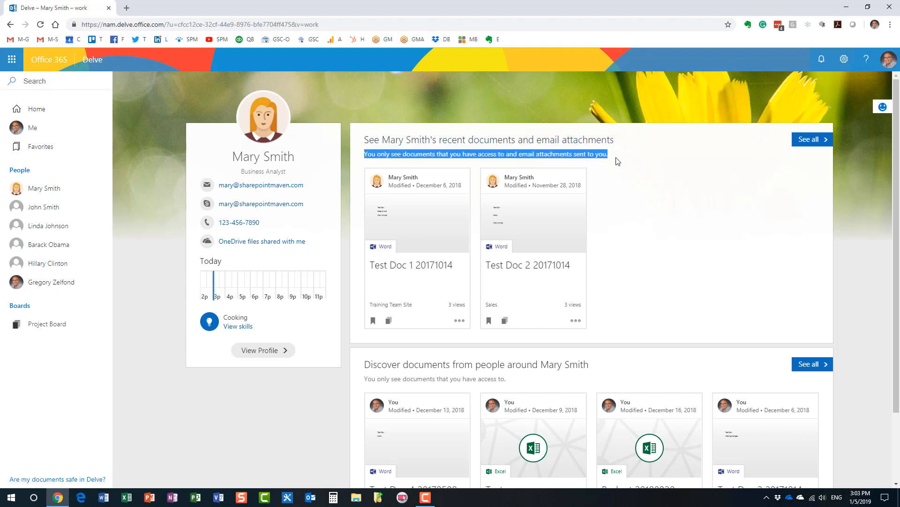
{"action": "mouse_move", "coordinate": [623, 210]}
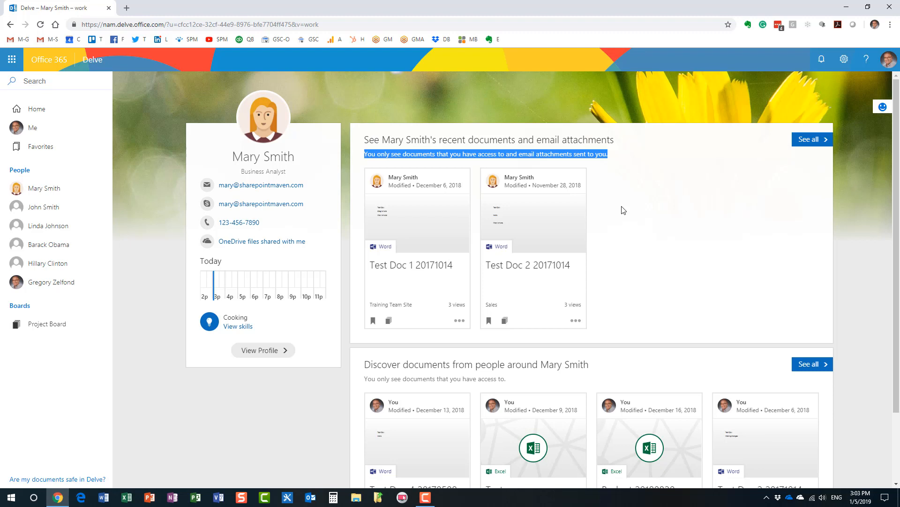
{"action": "mouse_move", "coordinate": [33, 128]}
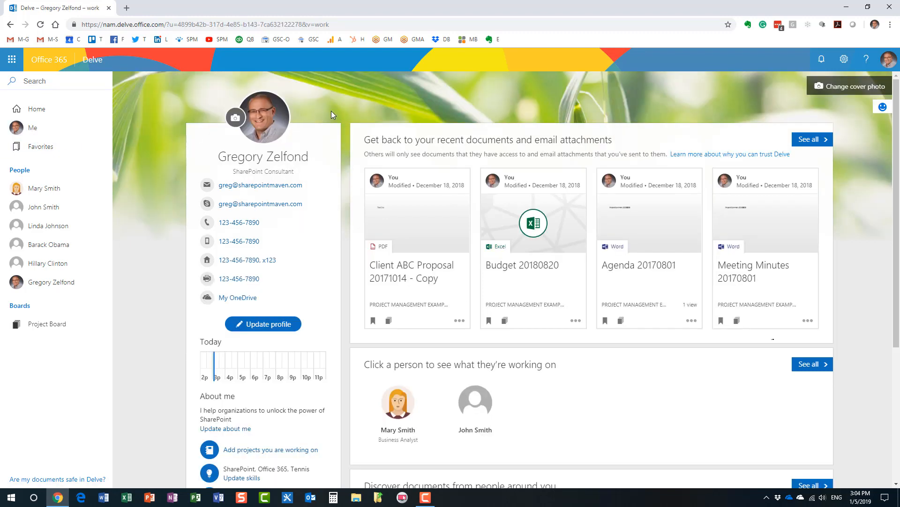
{"action": "mouse_move", "coordinate": [368, 110]}
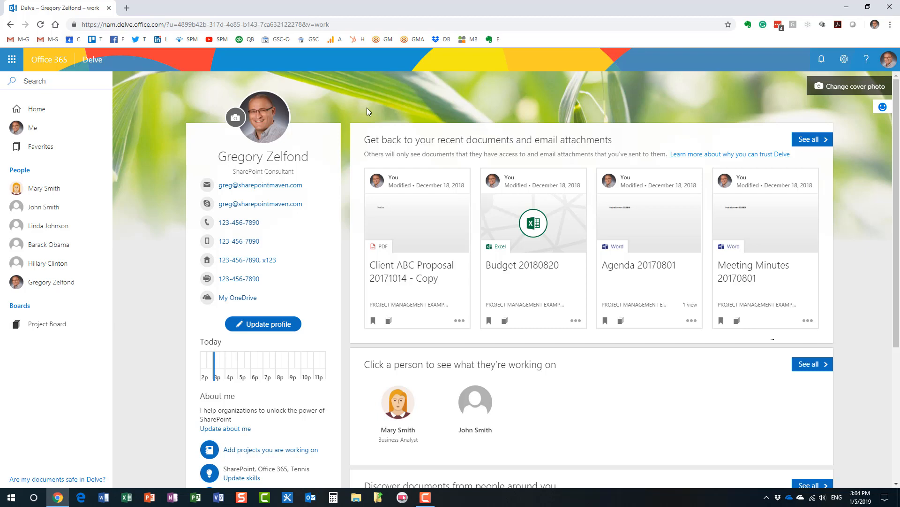
{"action": "mouse_move", "coordinate": [305, 132]}
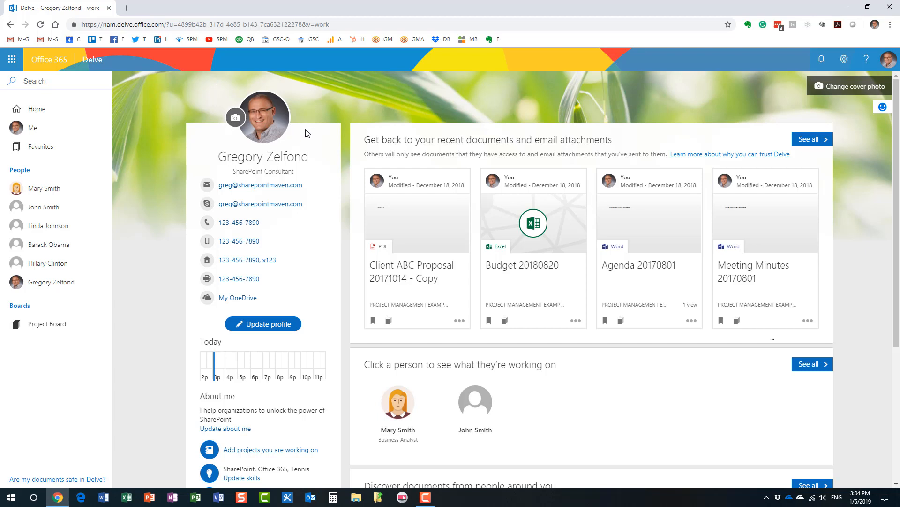
{"action": "mouse_move", "coordinate": [315, 255]}
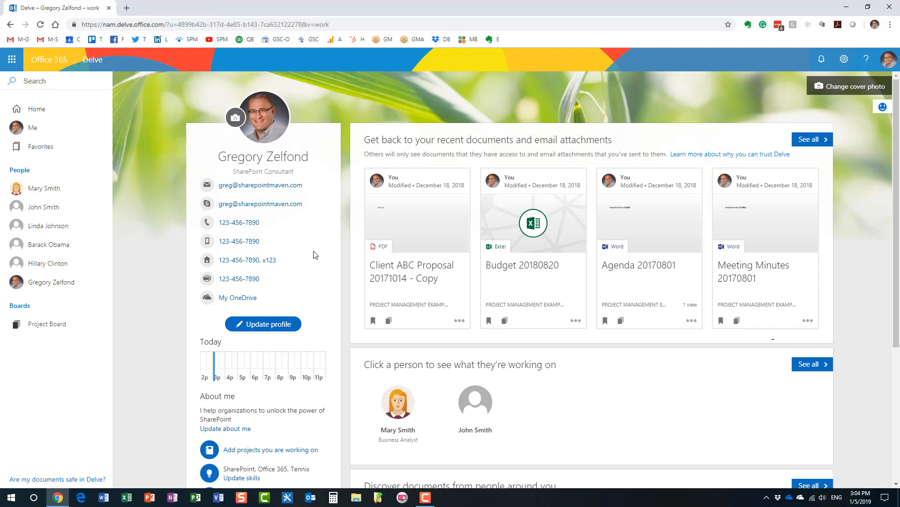
{"action": "mouse_move", "coordinate": [385, 111]}
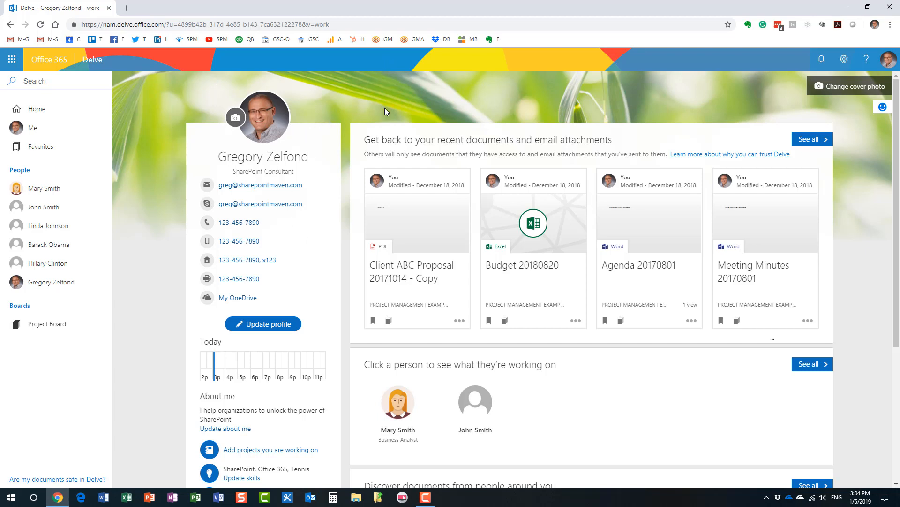